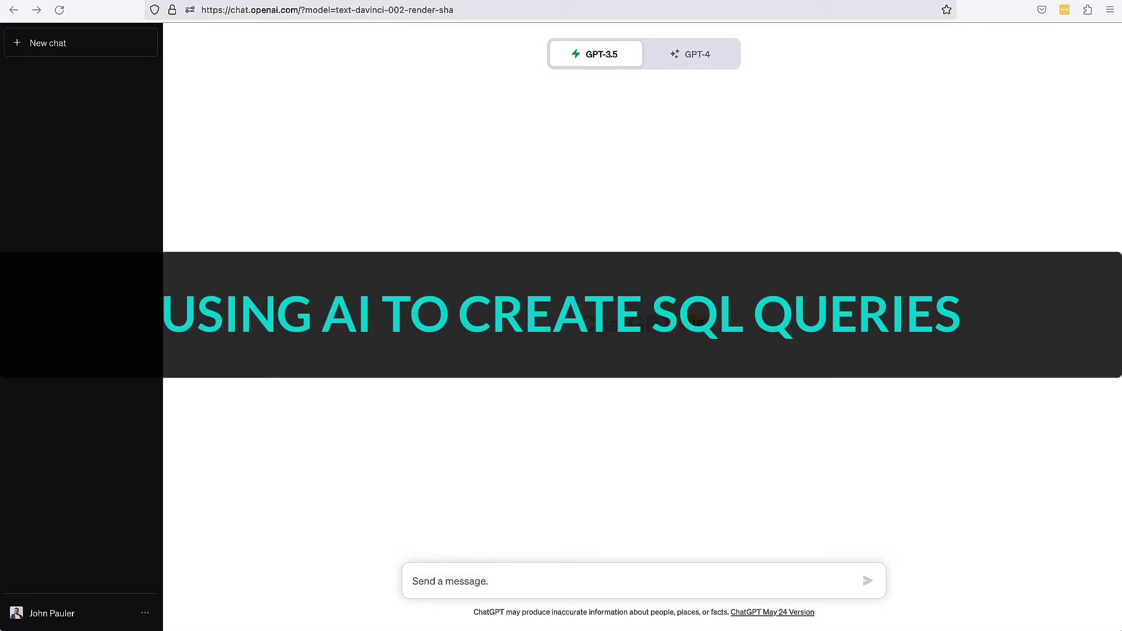
# Draft an SQL-expert prompt with Students and Revenue columns, asking for top-revenue students.
pyautogui.write("You'll be acting as a SQL expert and helping me, a non SQL expert, create some queries to pull reporting from our database.")
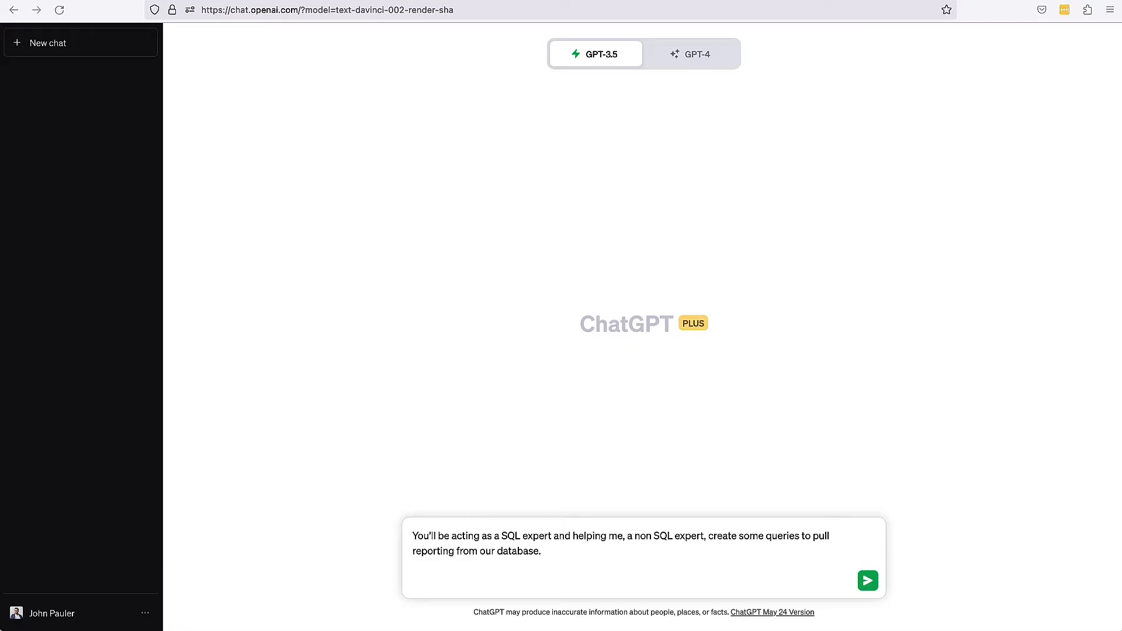
pyautogui.moveTo(406, 585)
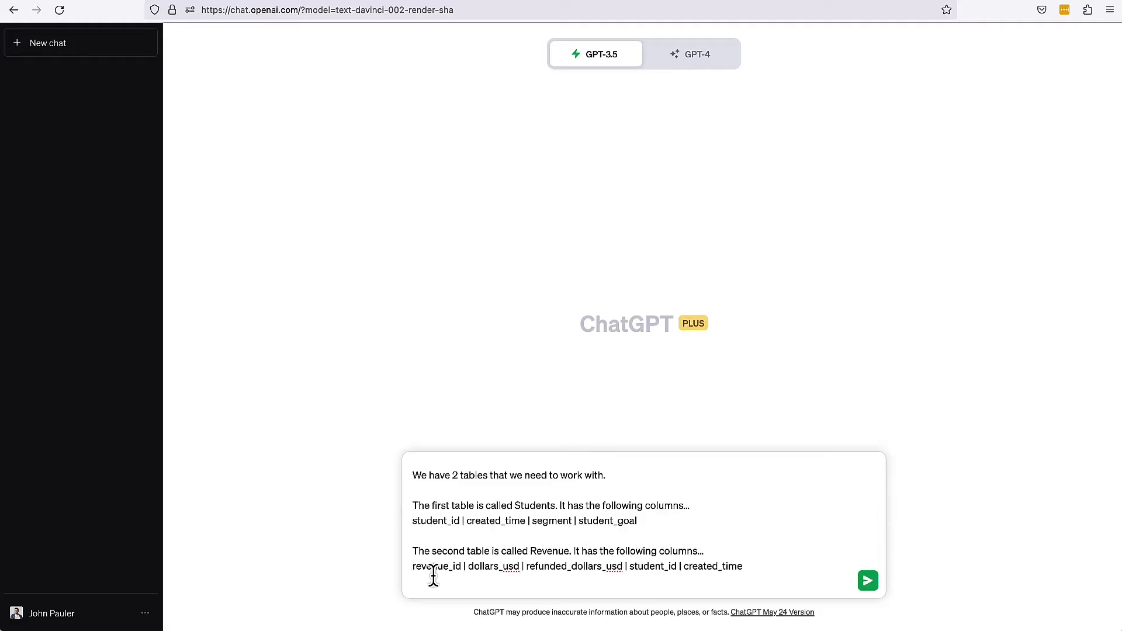
pyautogui.moveTo(544, 478)
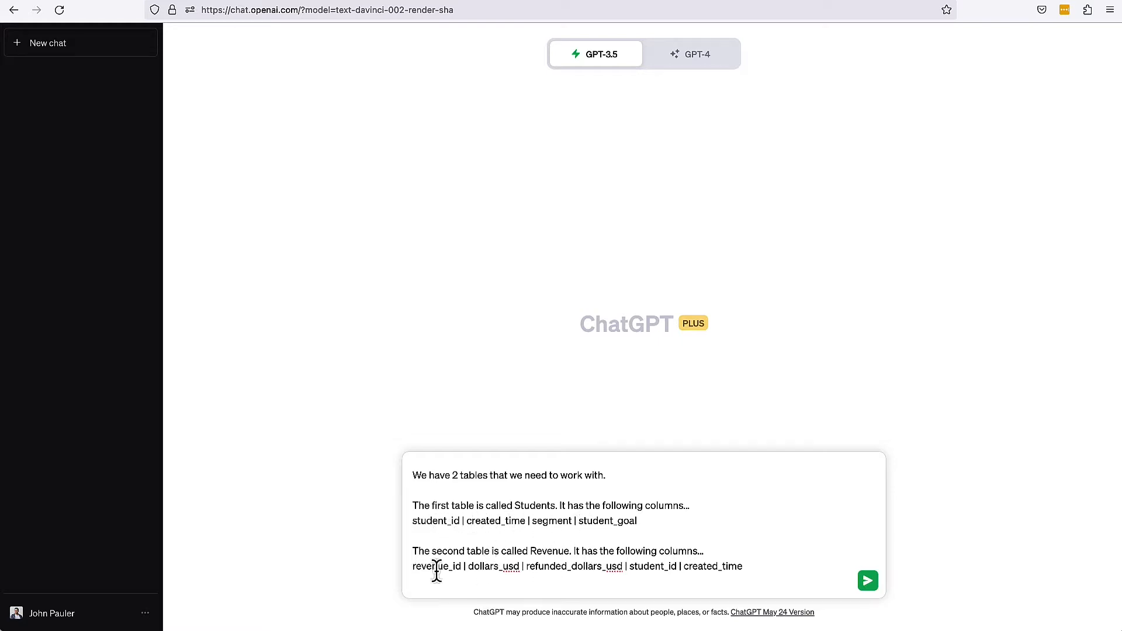
pyautogui.moveTo(418, 521)
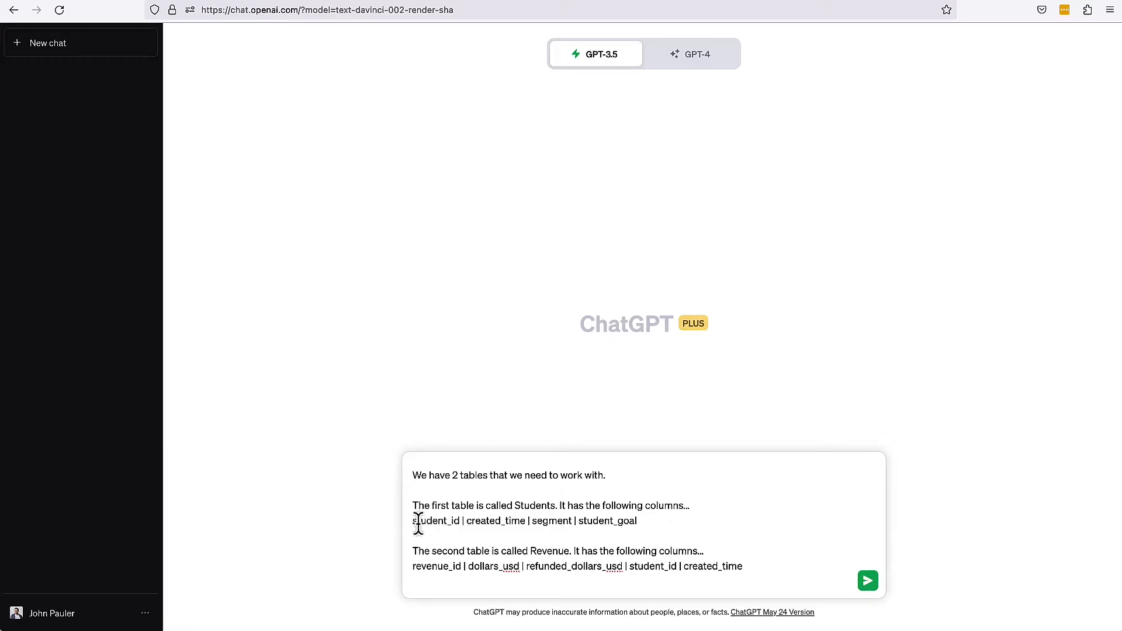
pyautogui.doubleClick(437, 520)
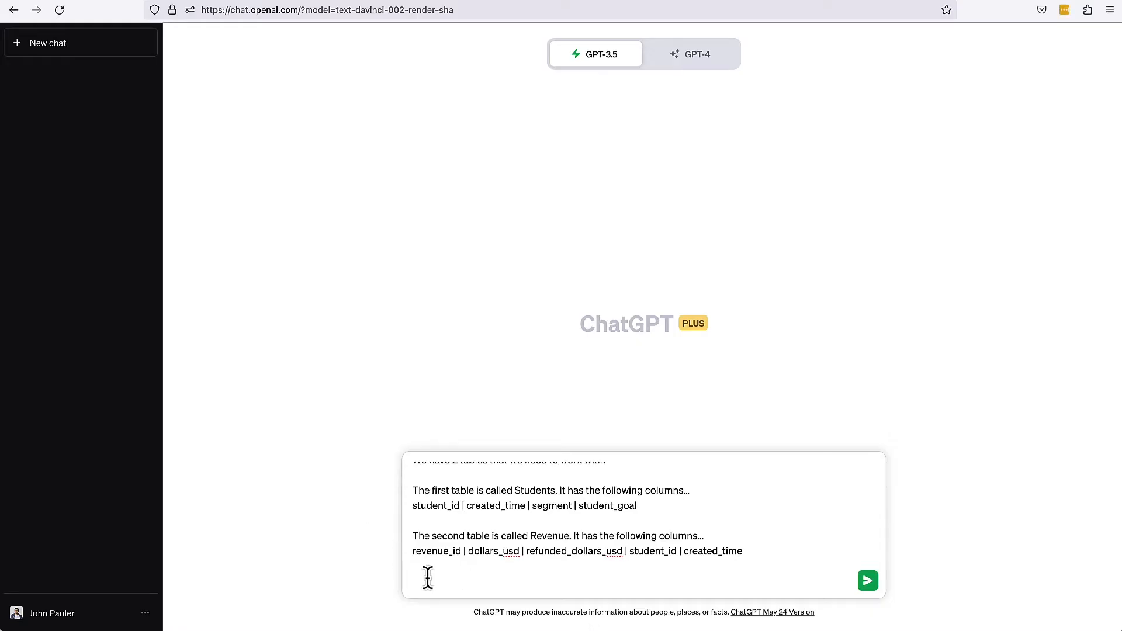
pyautogui.write('Can you create a query to pull a list of the most valuable students in terms of how much revenue they have generated?')
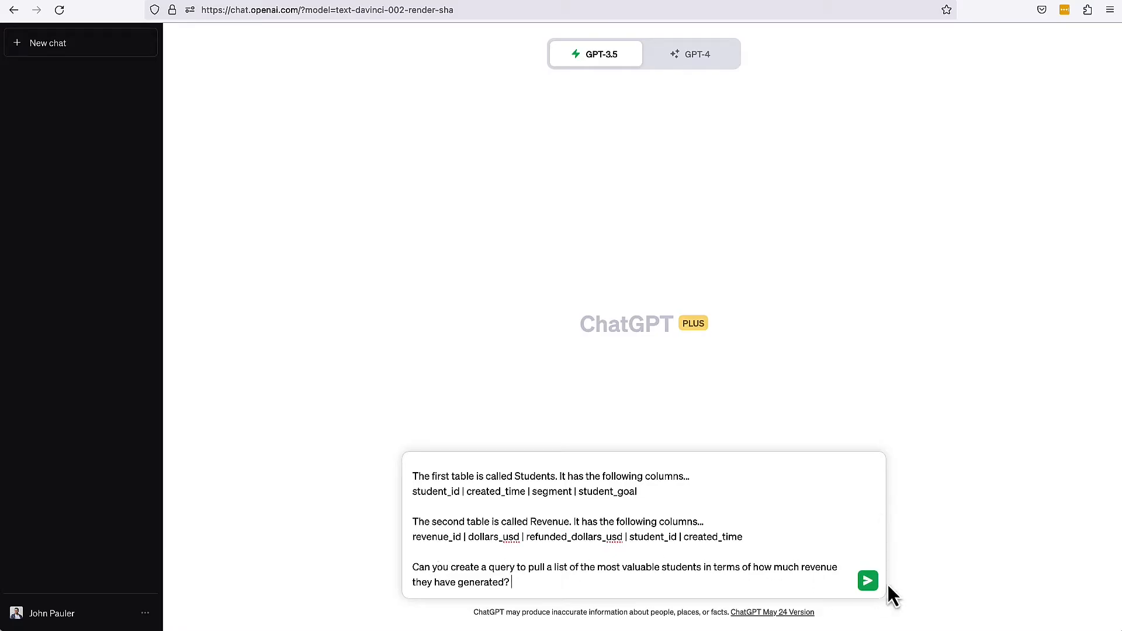
# Send the SQL prompt, copy it, and resend it to GPT-4 in a new chat.
pyautogui.click(867, 581)
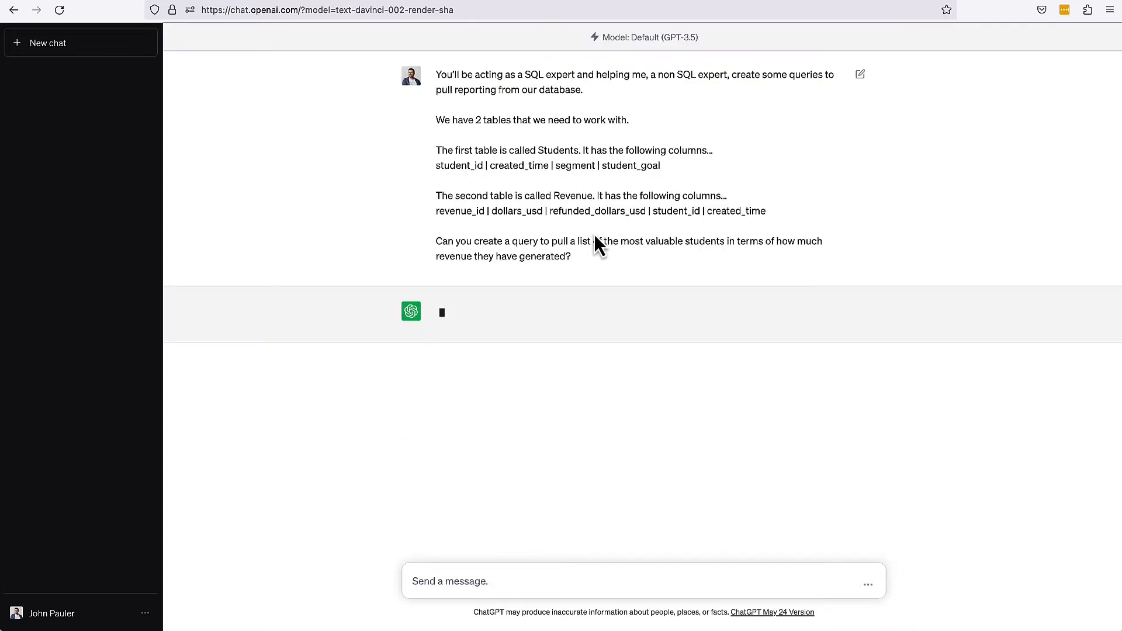
pyautogui.moveTo(597, 249); pyautogui.dragTo(437, 75)
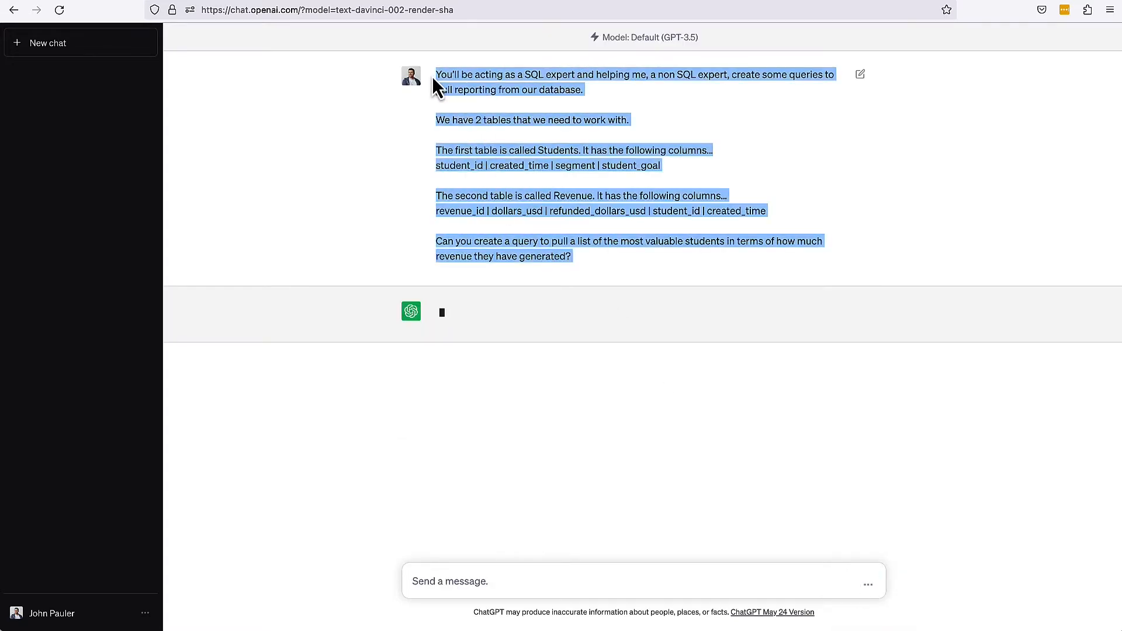
pyautogui.click(48, 43)
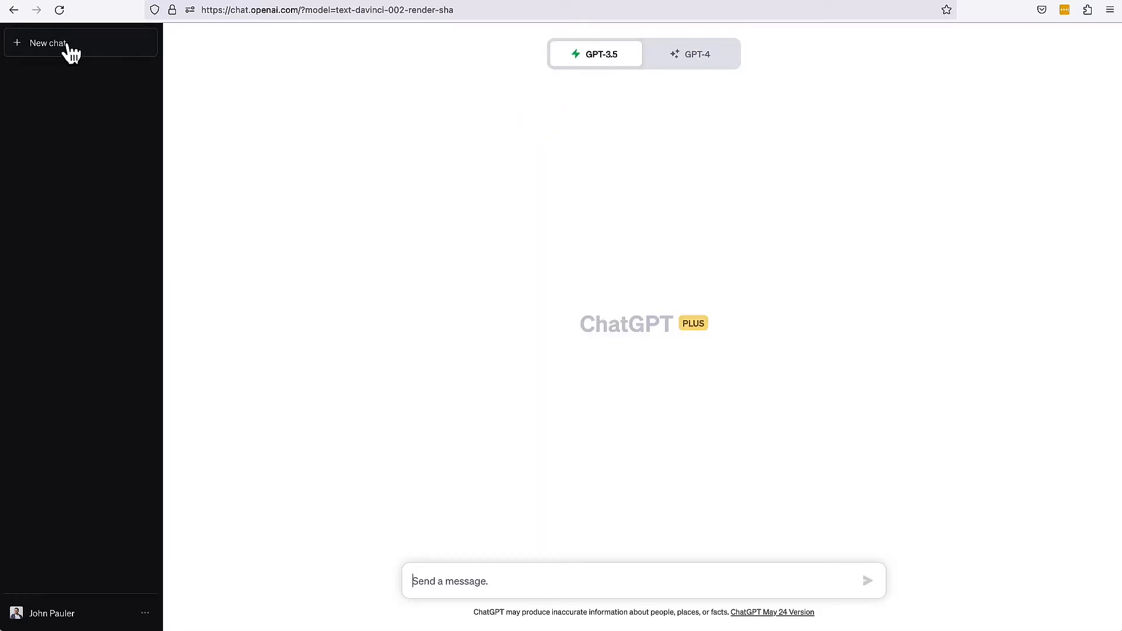
pyautogui.click(692, 53)
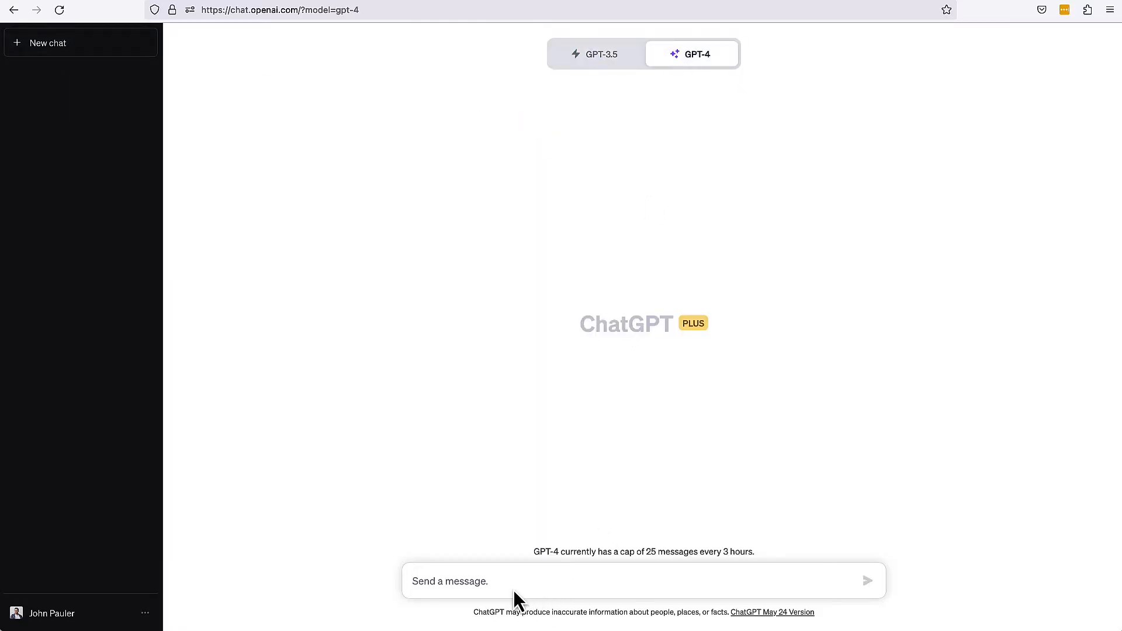
pyautogui.write('The first table is called Students. It has the following columns...')
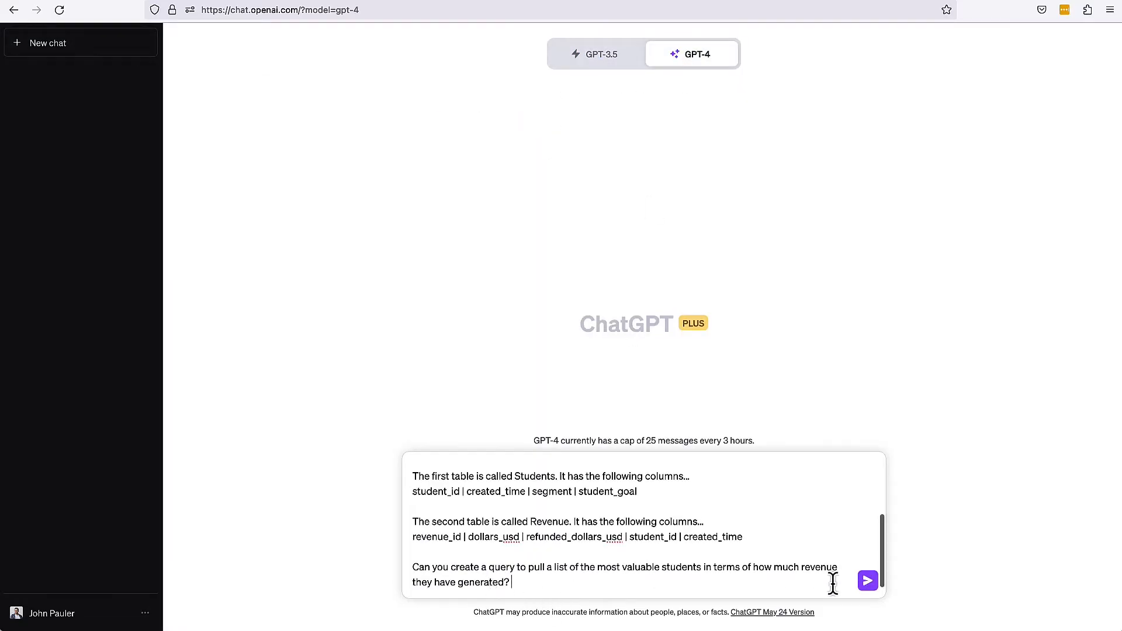
pyautogui.click(866, 580)
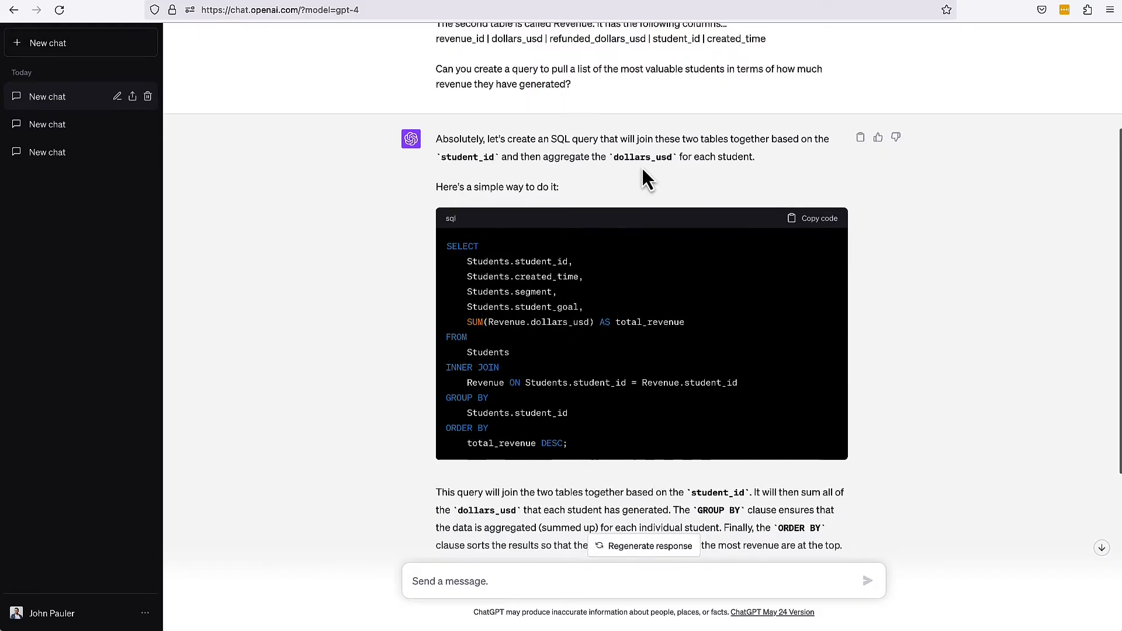
# Scroll through GPT-4's revenue-per-student query, refund note and net-revenue code block.
pyautogui.scroll(-3)
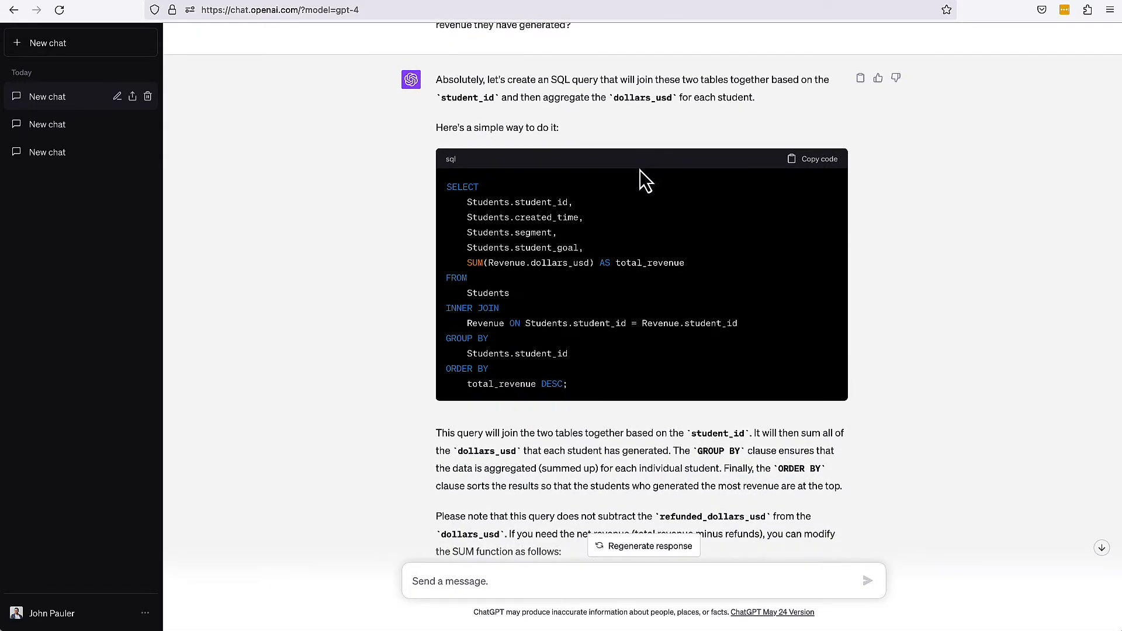
pyautogui.moveTo(560, 203)
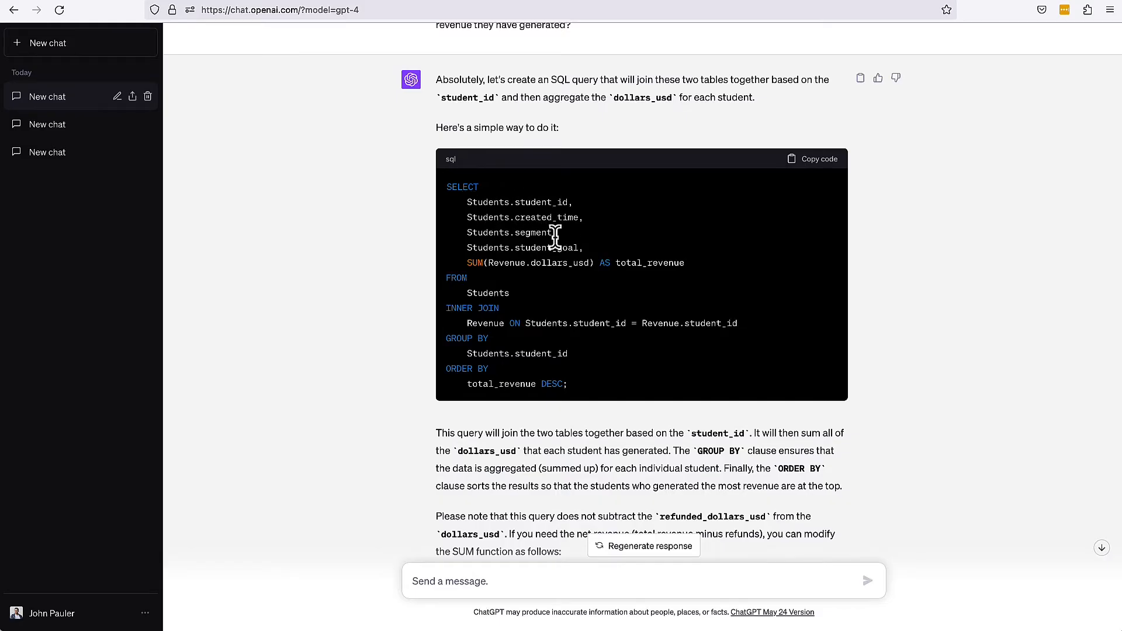
pyautogui.moveTo(537, 251)
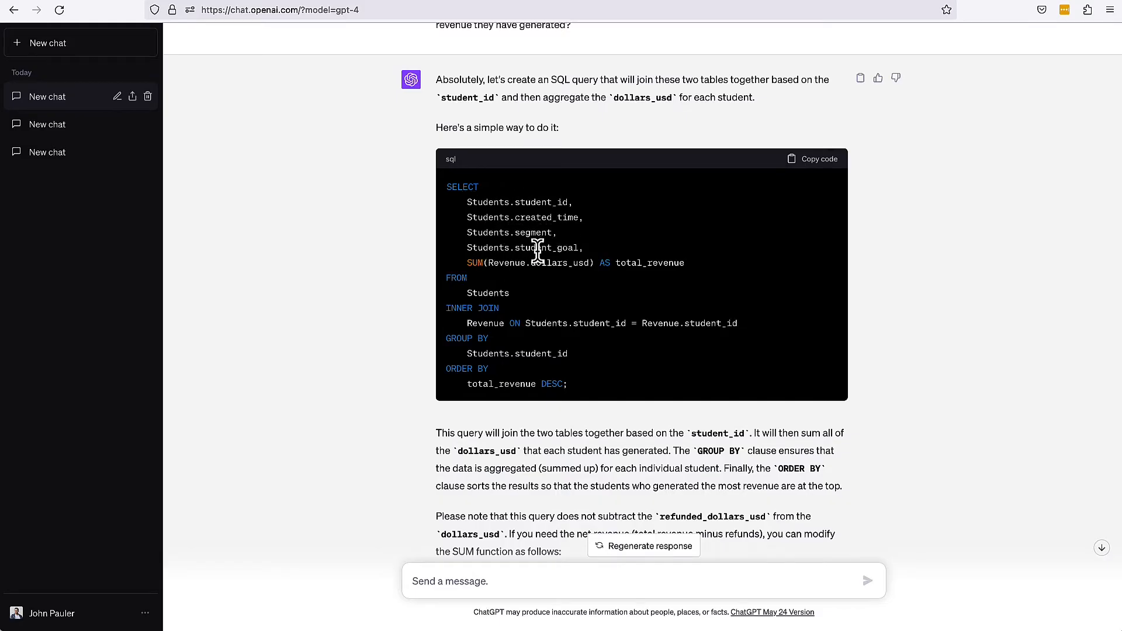
pyautogui.moveTo(463, 272)
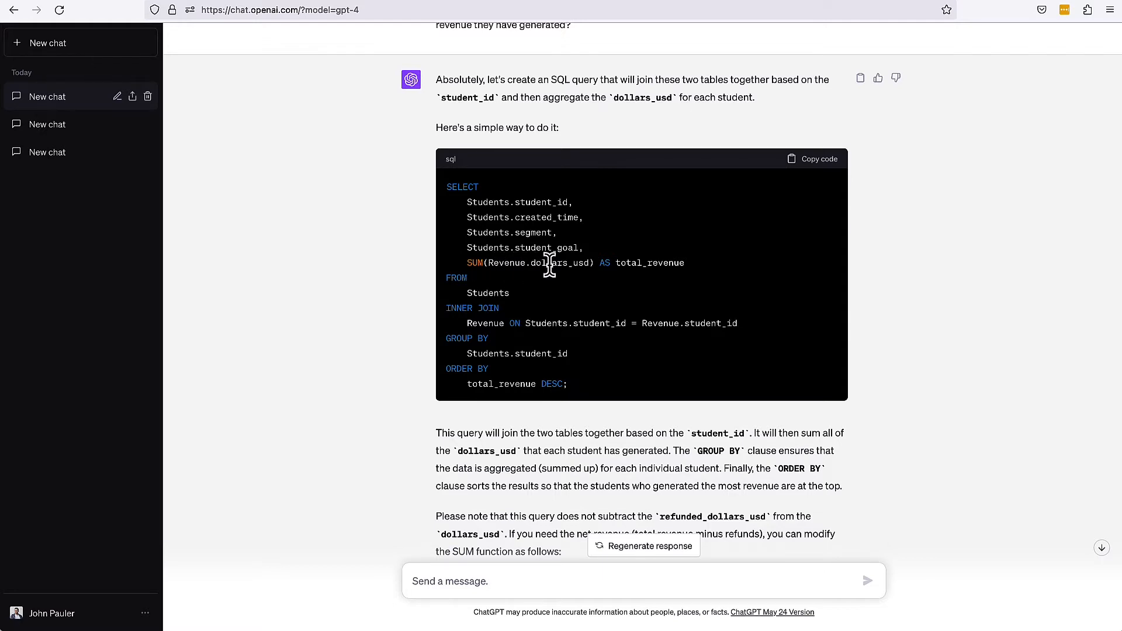
pyautogui.moveTo(670, 263)
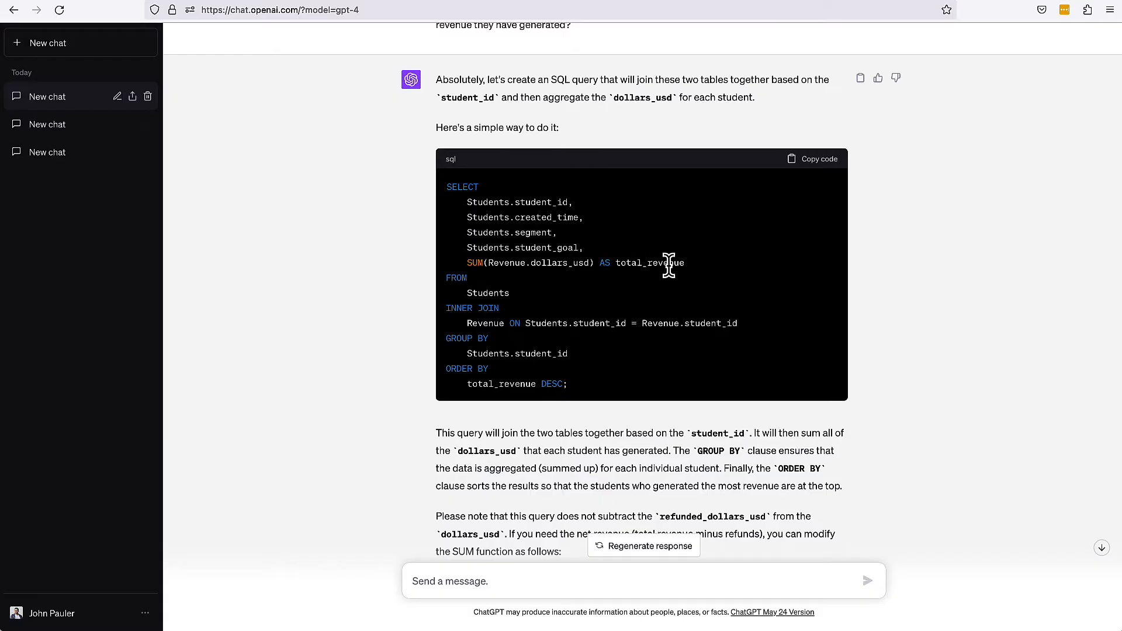
pyautogui.moveTo(514, 222)
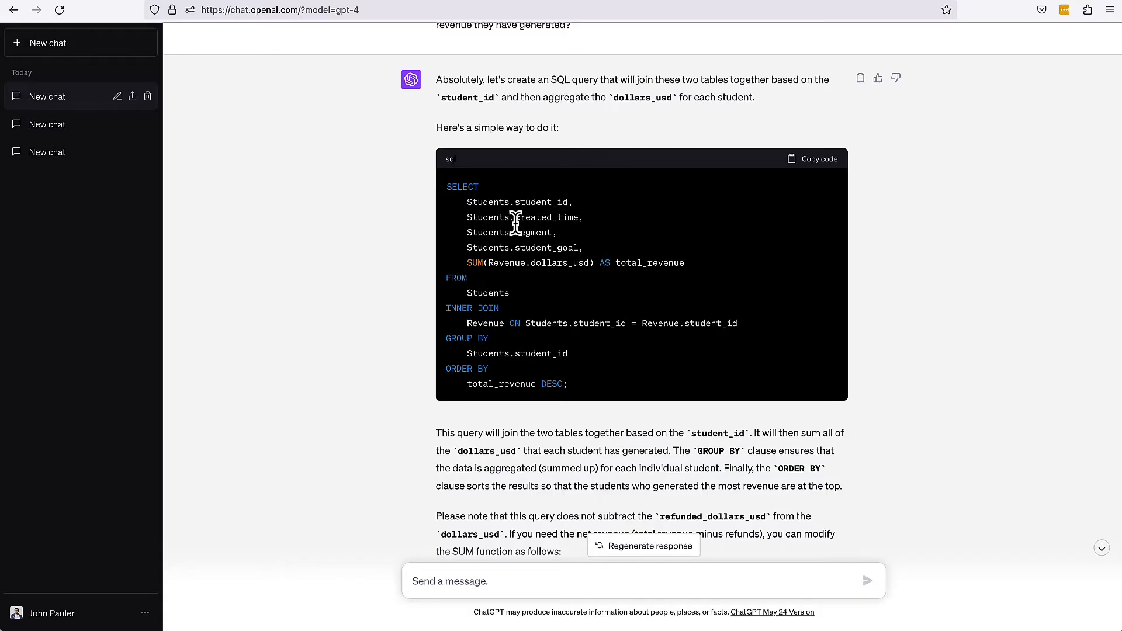
pyautogui.moveTo(496, 314)
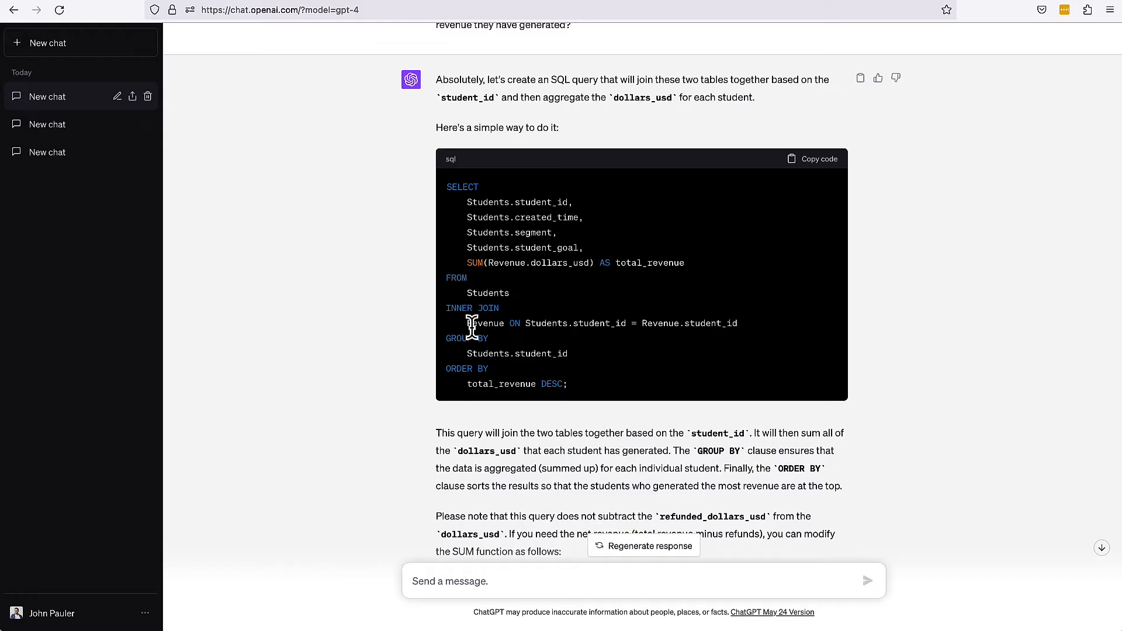
pyautogui.scroll(-3)
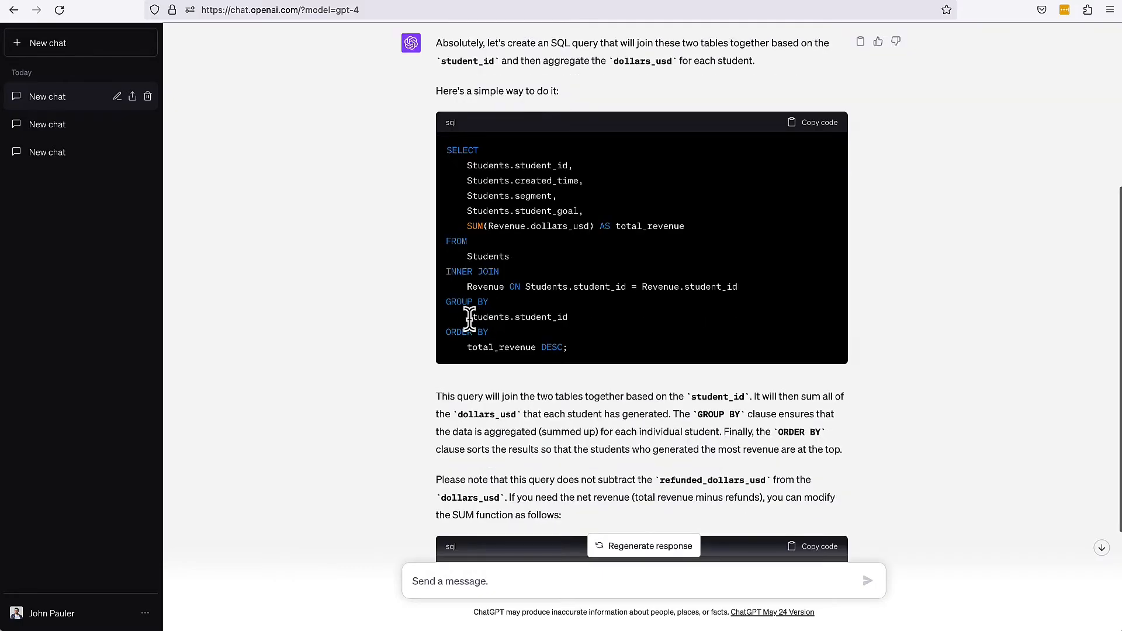
pyautogui.moveTo(545, 318)
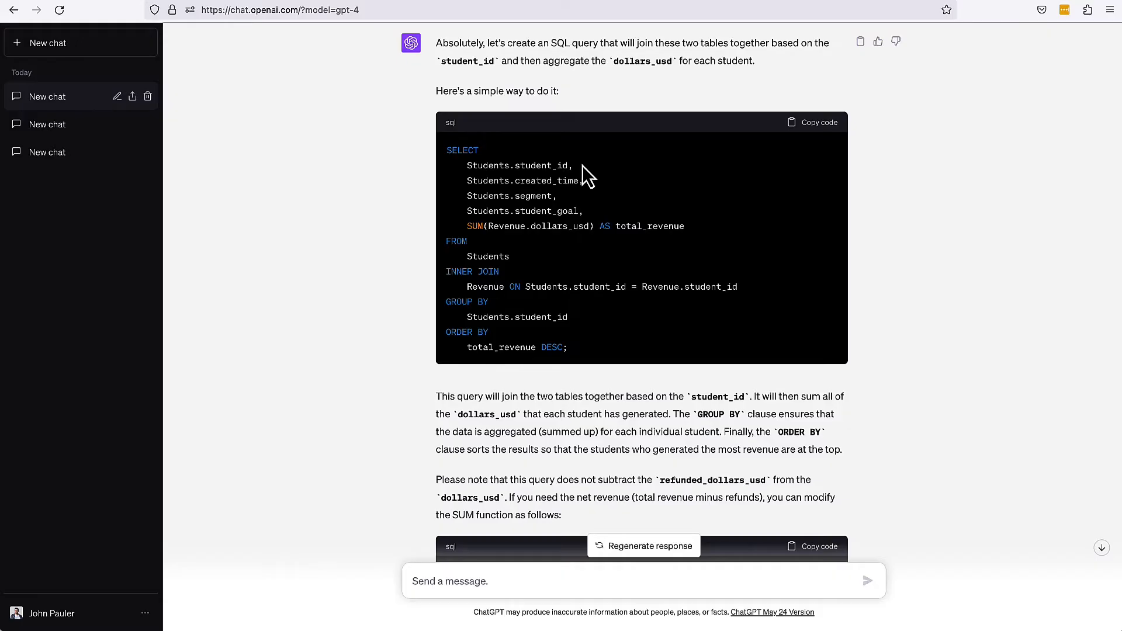
pyautogui.moveTo(482, 200)
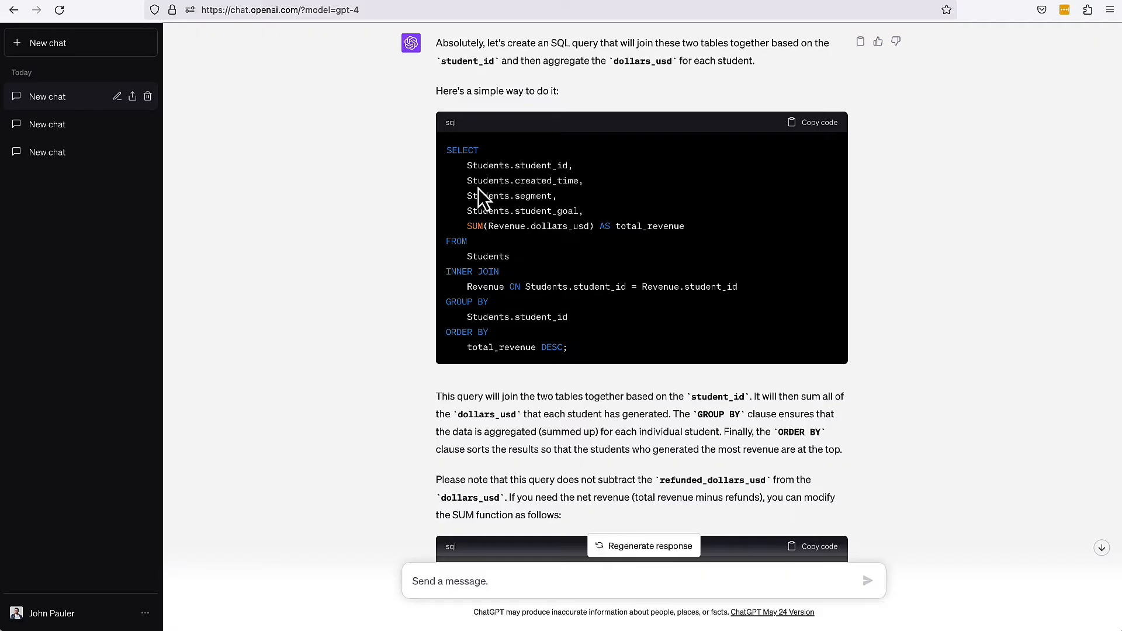
pyautogui.moveTo(466, 181); pyautogui.dragTo(576, 195)
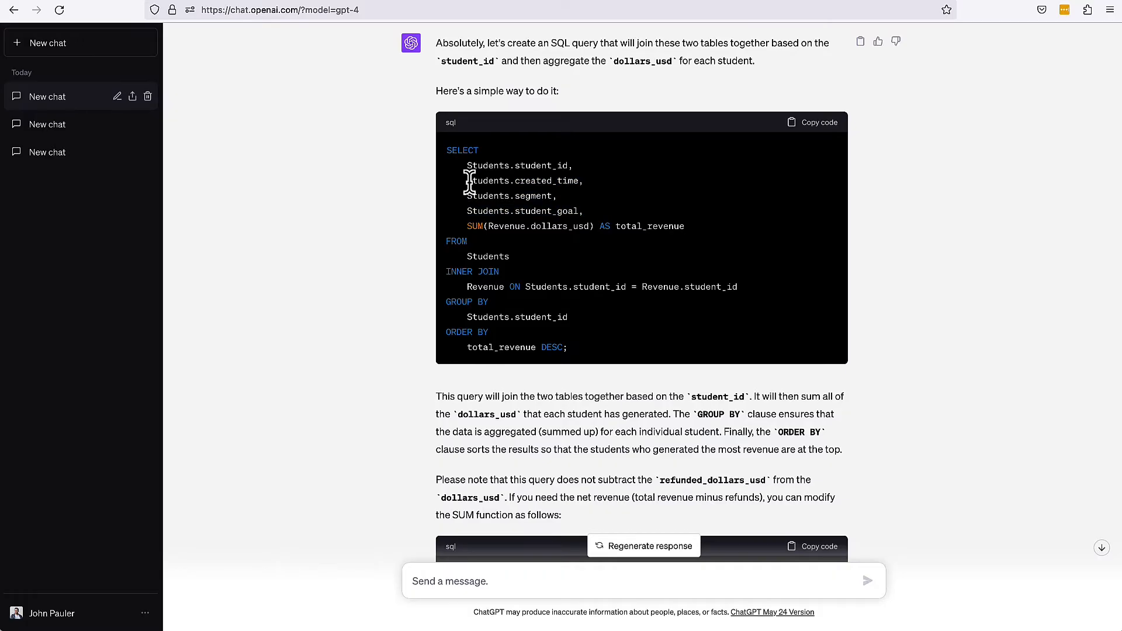
pyautogui.moveTo(465, 181); pyautogui.dragTo(594, 210)
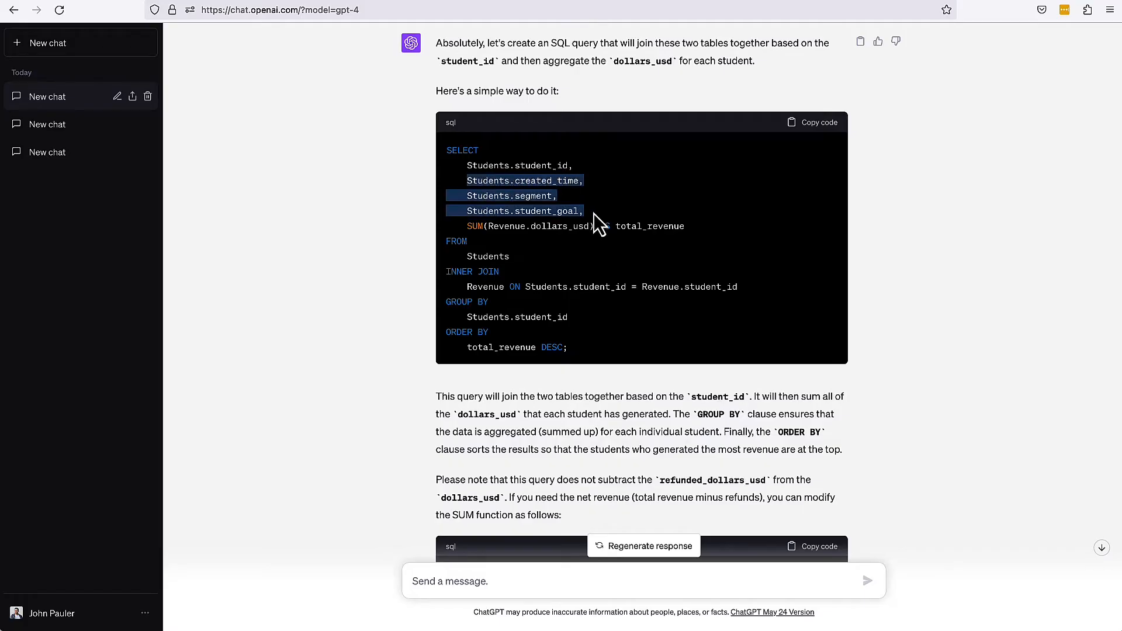
pyautogui.moveTo(592, 218)
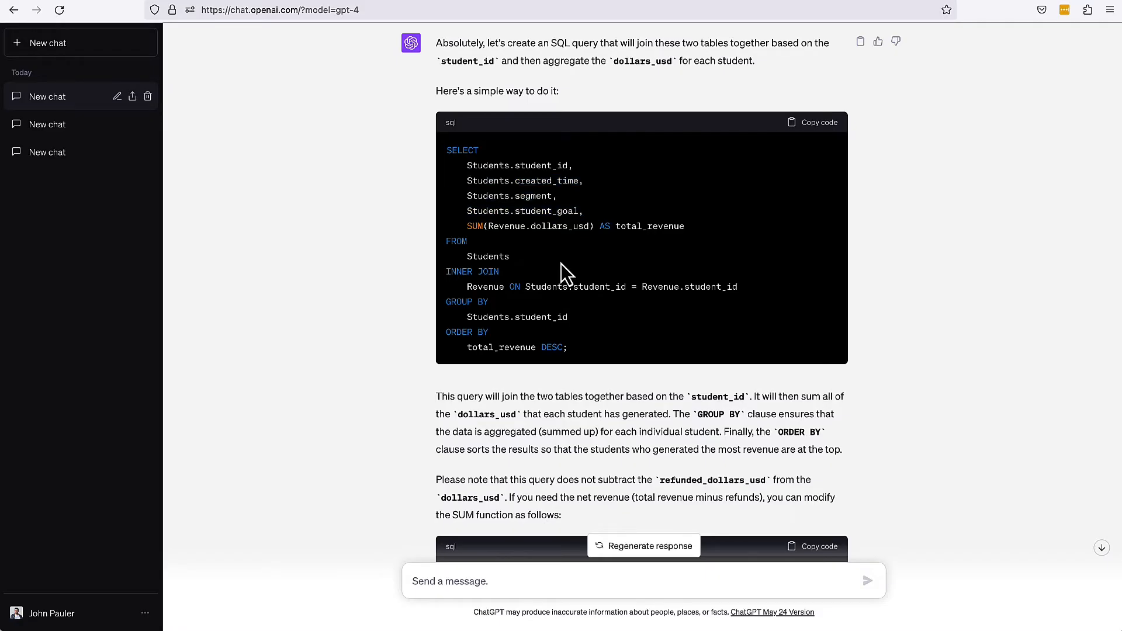
pyautogui.moveTo(552, 317)
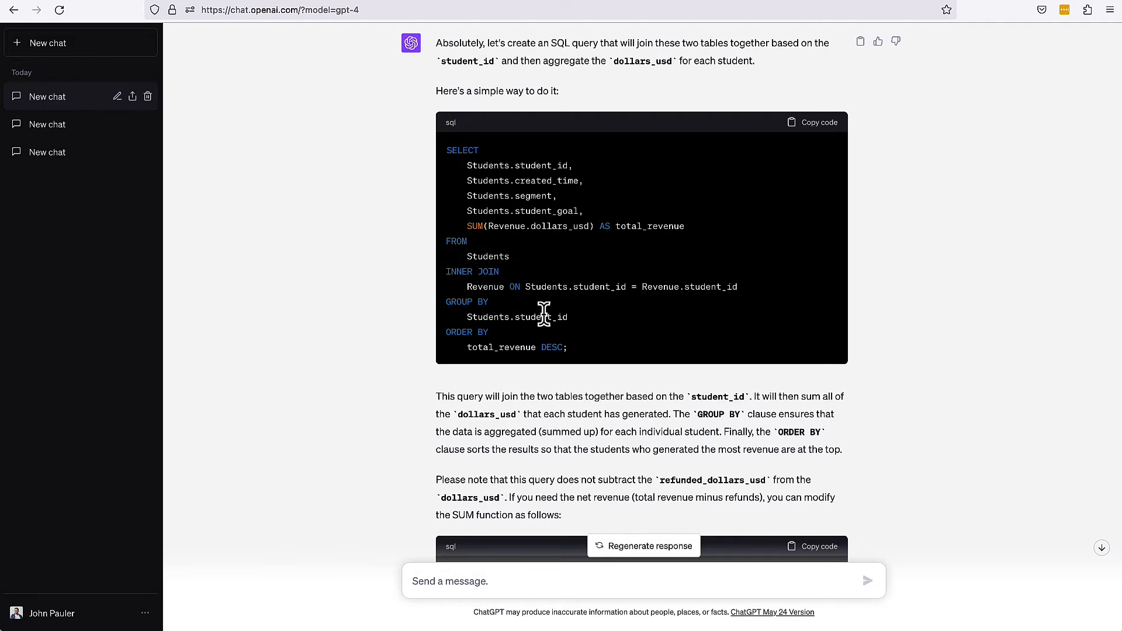
pyautogui.moveTo(517, 337)
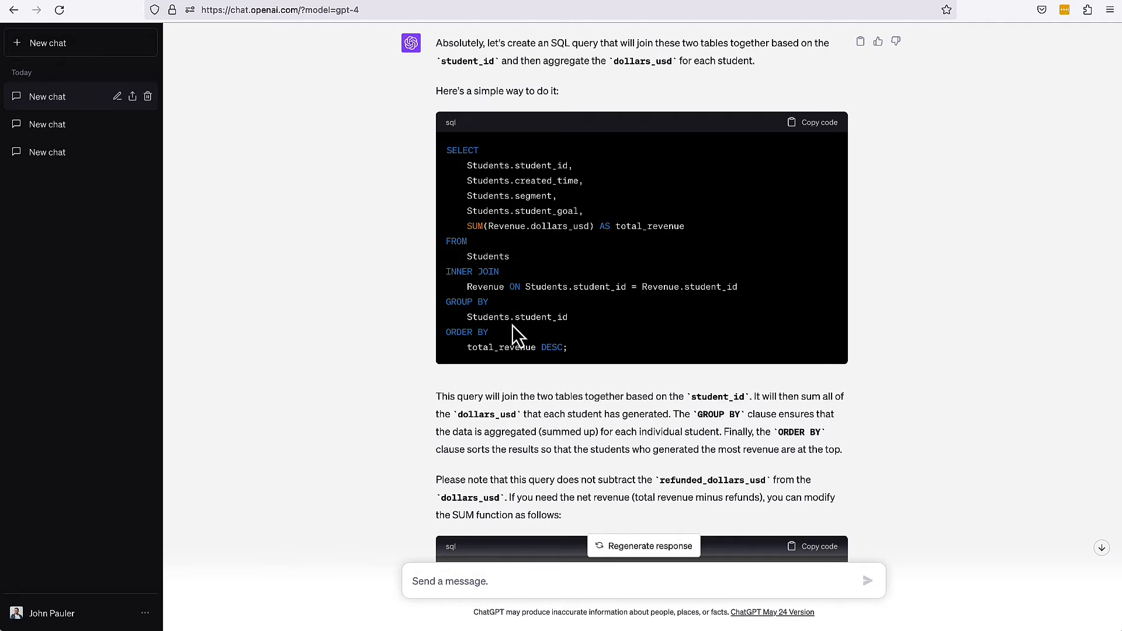
pyautogui.moveTo(526, 351)
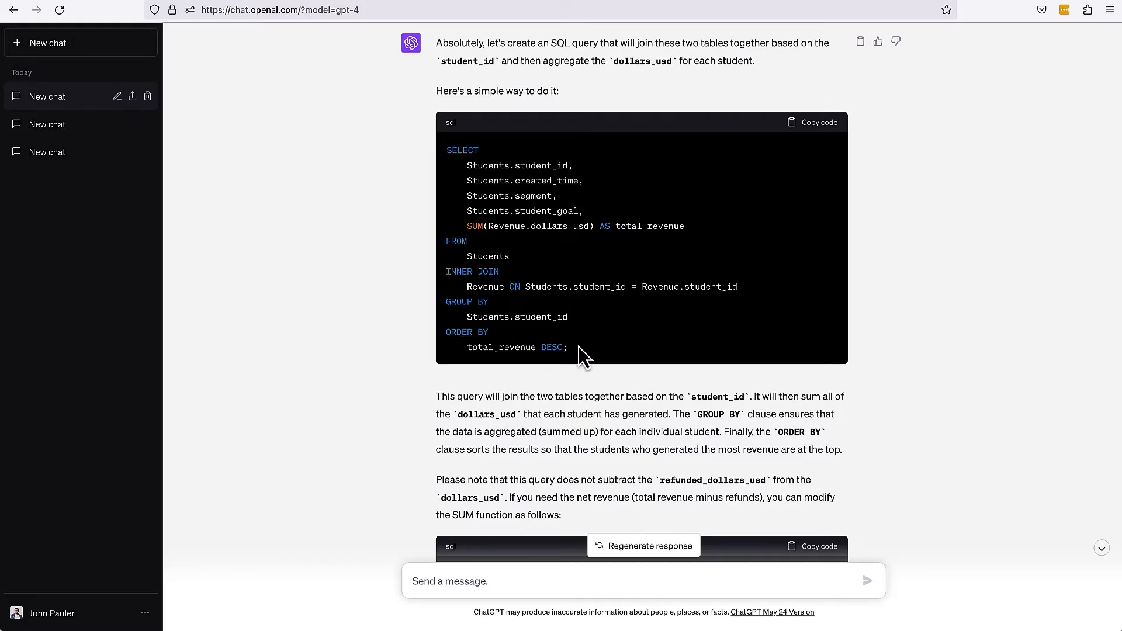
pyautogui.scroll(-3)
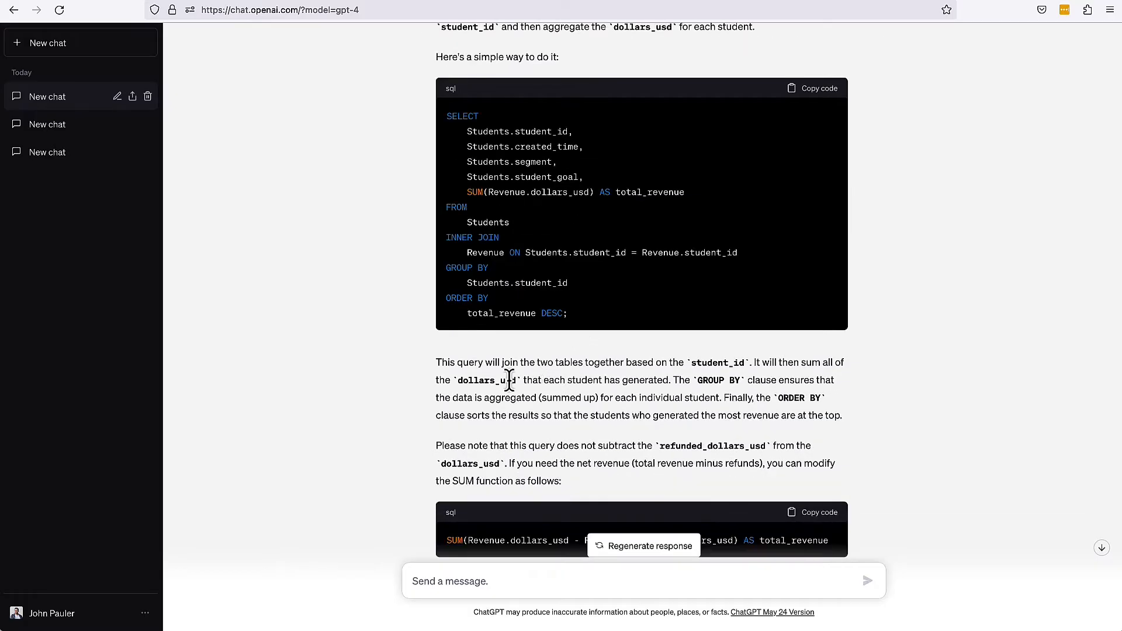
pyautogui.moveTo(686, 388)
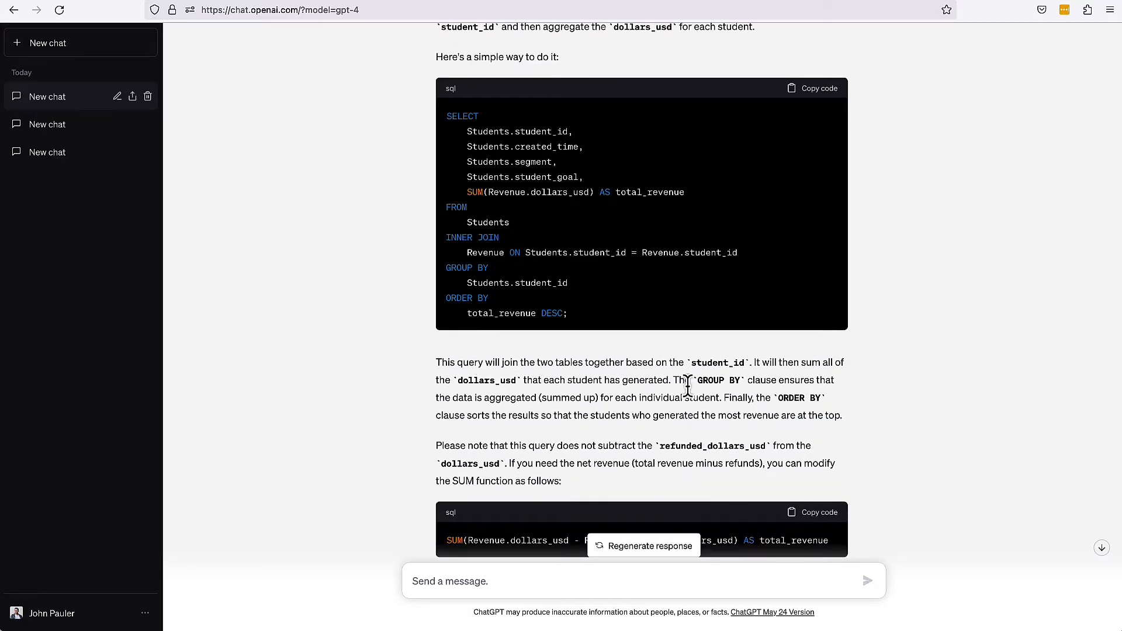
pyautogui.scroll(-3)
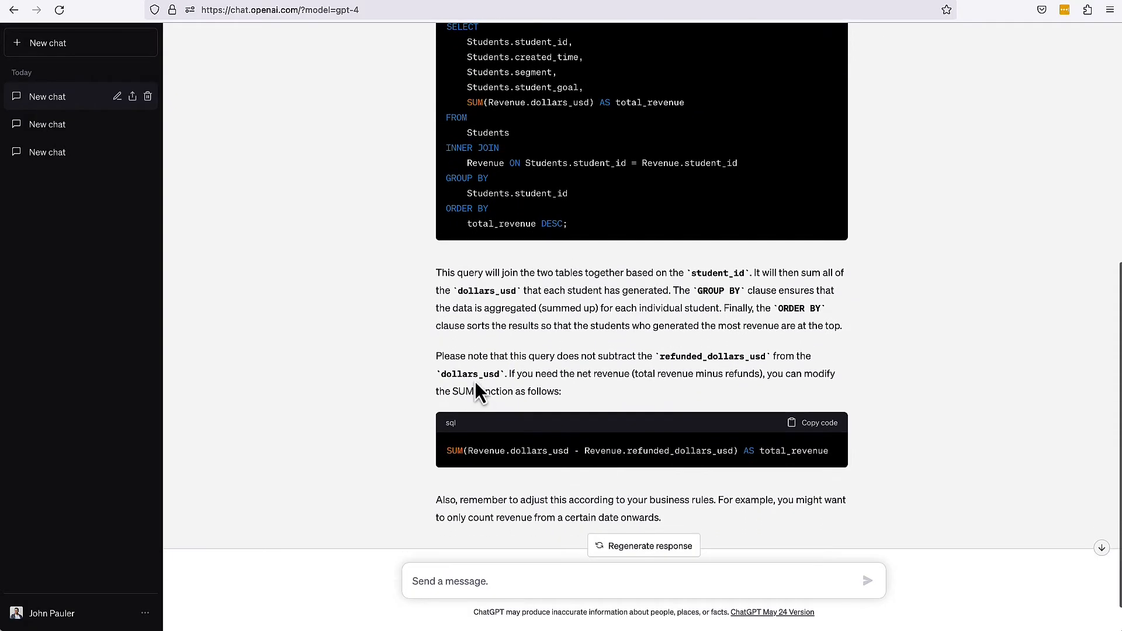
pyautogui.moveTo(665, 373)
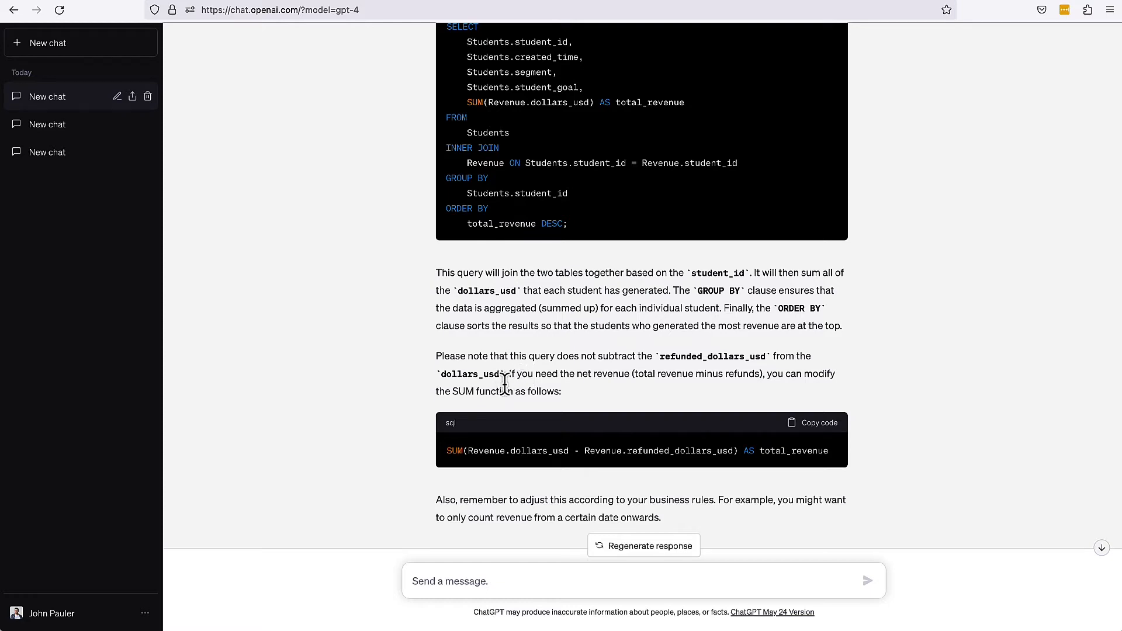
pyautogui.moveTo(446, 450); pyautogui.dragTo(612, 450)
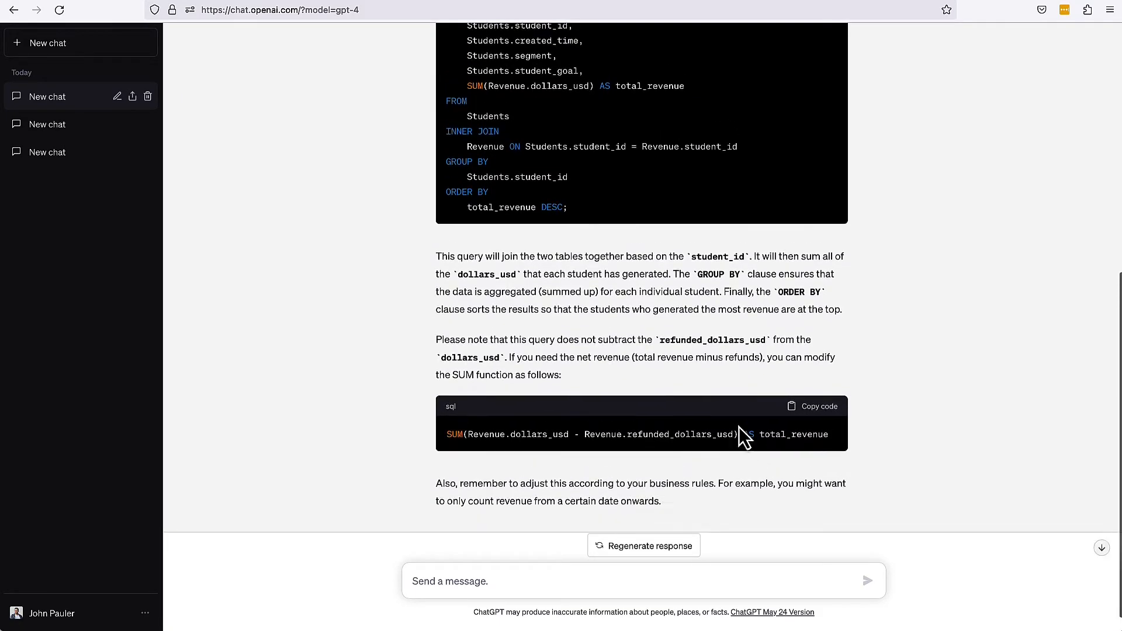
pyautogui.scroll(-3)
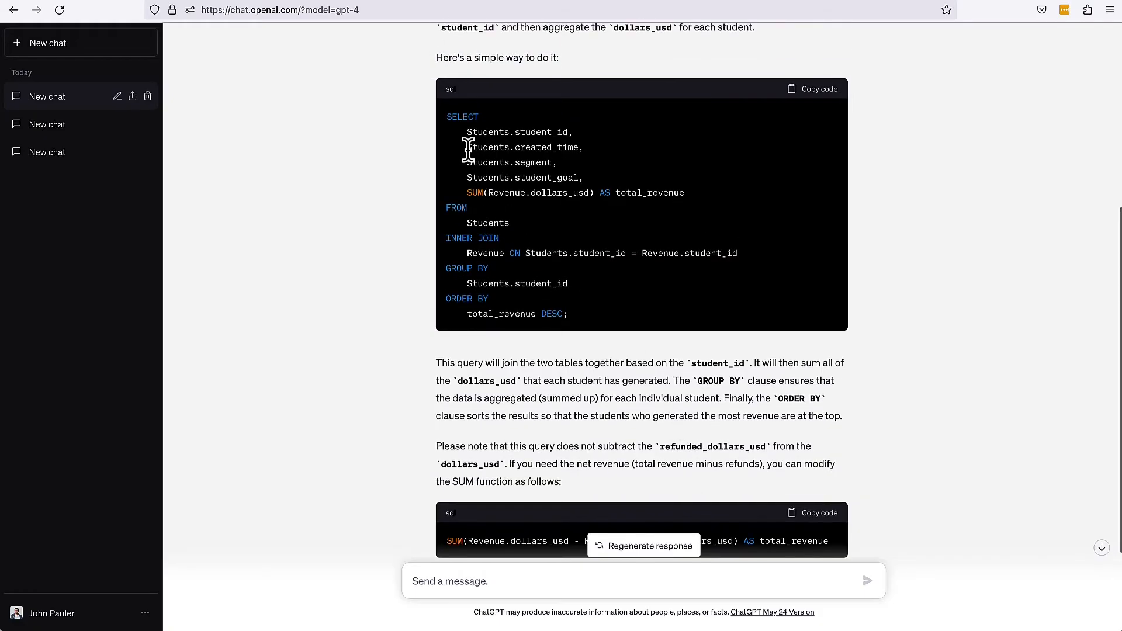
pyautogui.moveTo(466, 147); pyautogui.dragTo(585, 178)
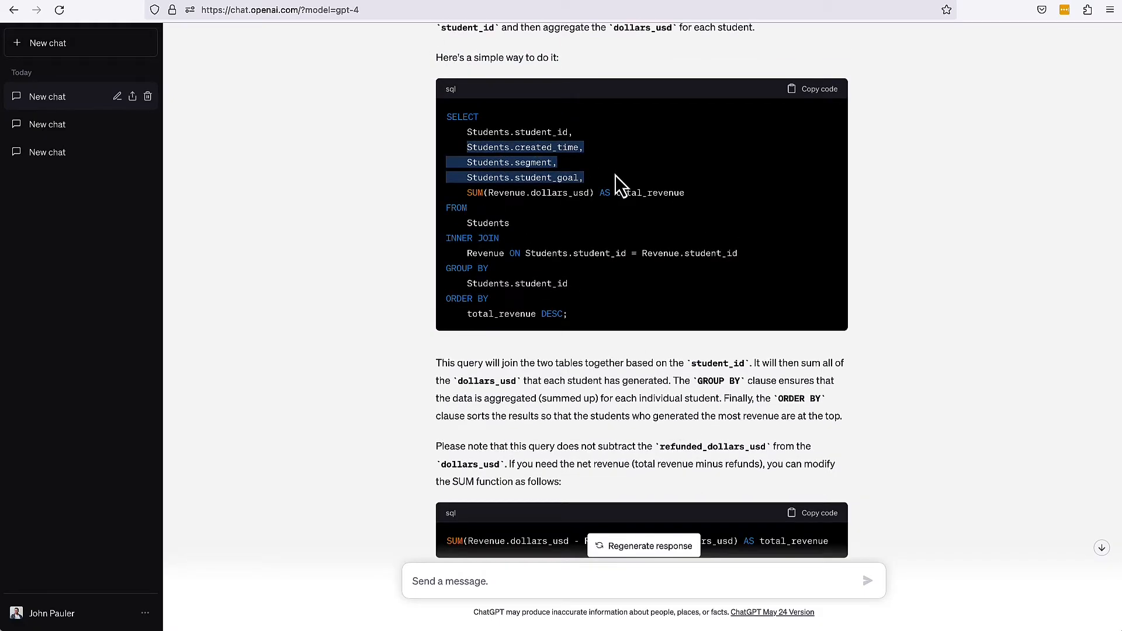
pyautogui.scroll(-3)
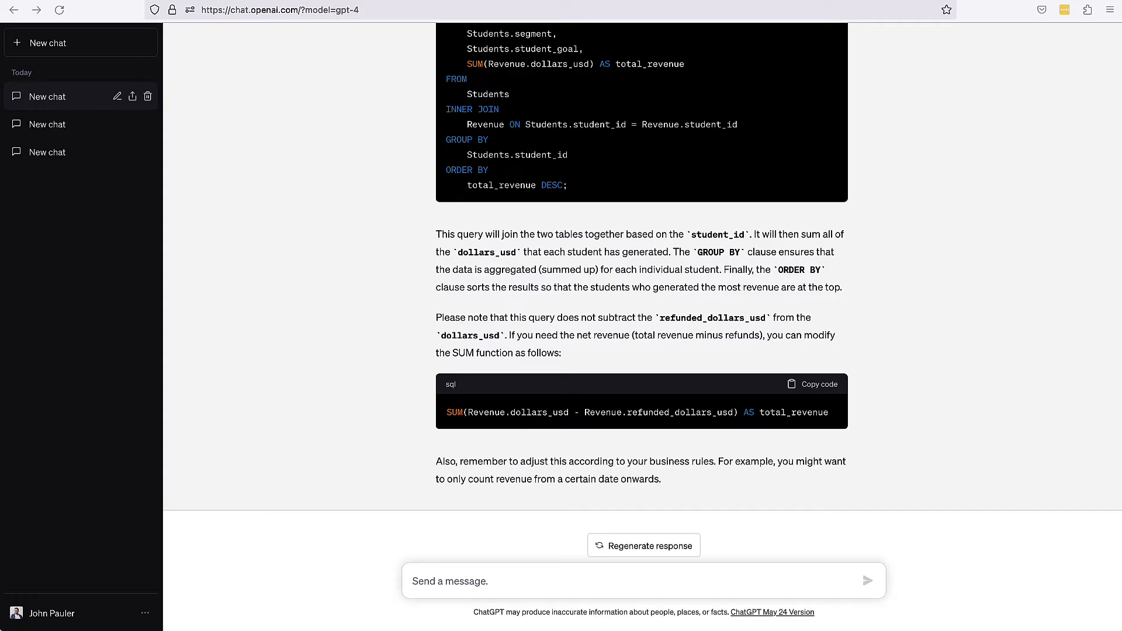
pyautogui.moveTo(568, 541)
pyautogui.write('Now can you write a query to pull the number of students in each segment and how much revenue each segment has generated?')
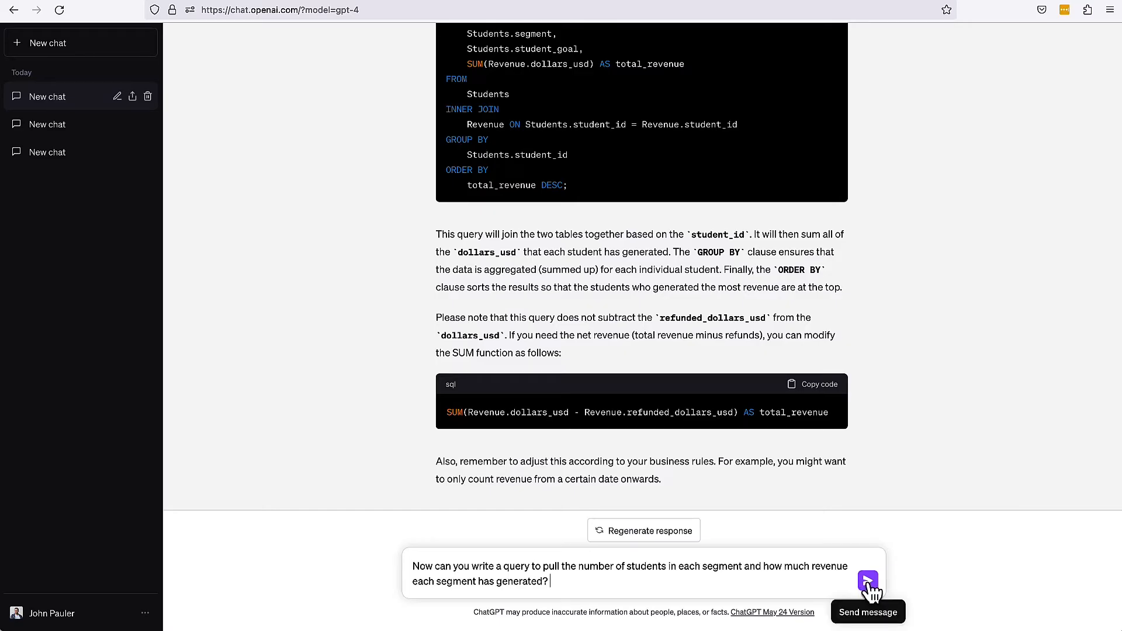
# Send the follow-up asking for student counts and total revenue per segment.
pyautogui.click(868, 581)
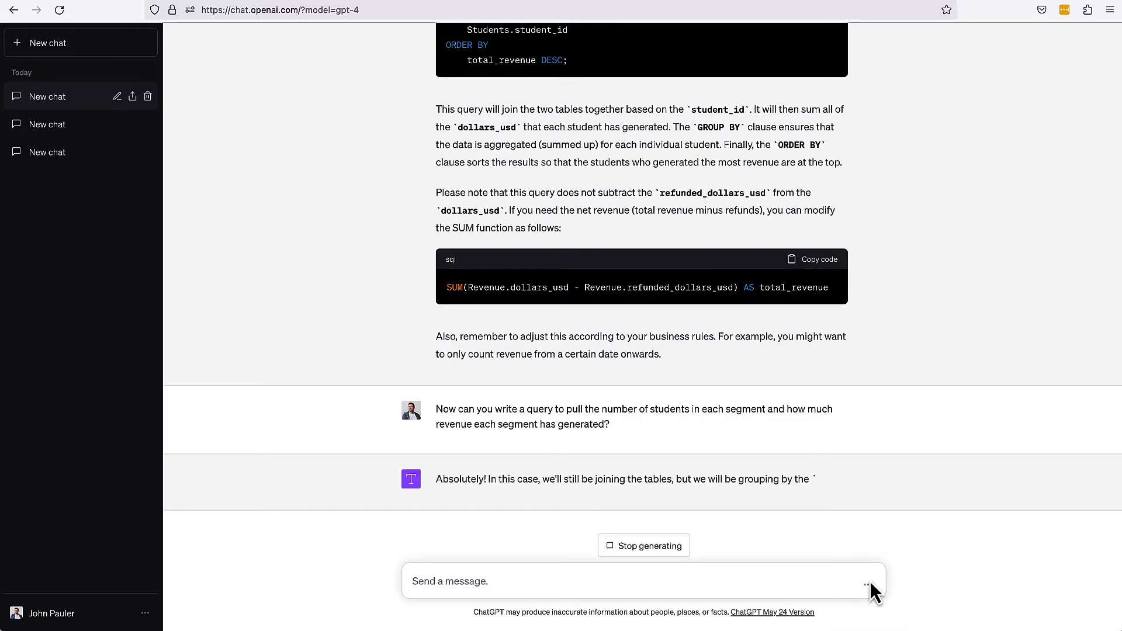
# Submit the SQL-expert prompt with both table schemas to Google Bard.
pyautogui.scroll(-3)
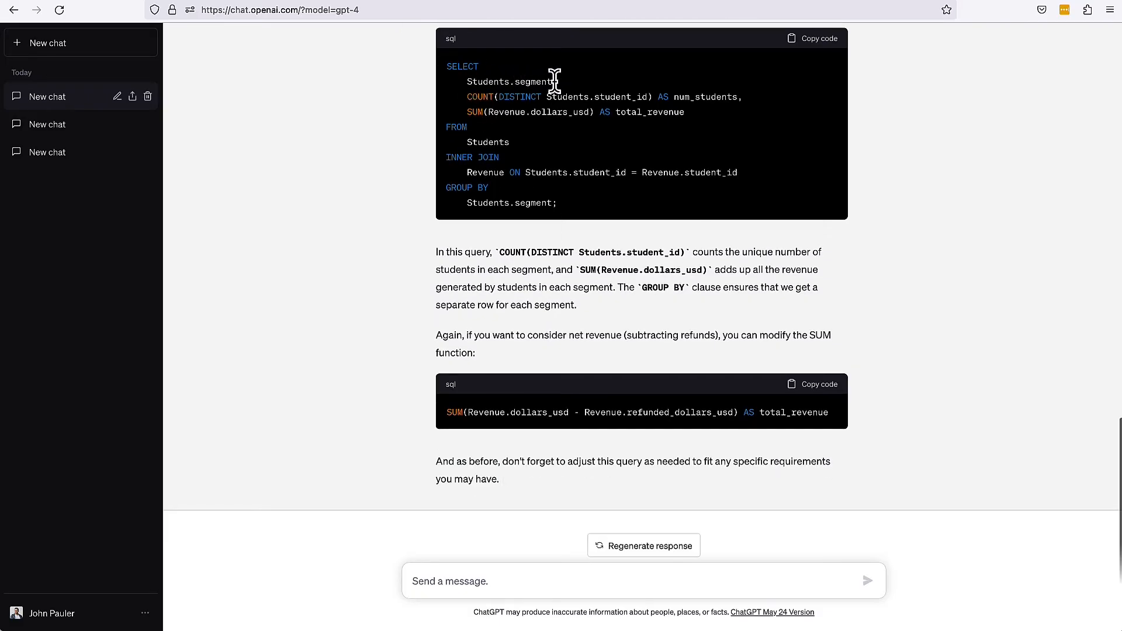
pyautogui.moveTo(572, 99)
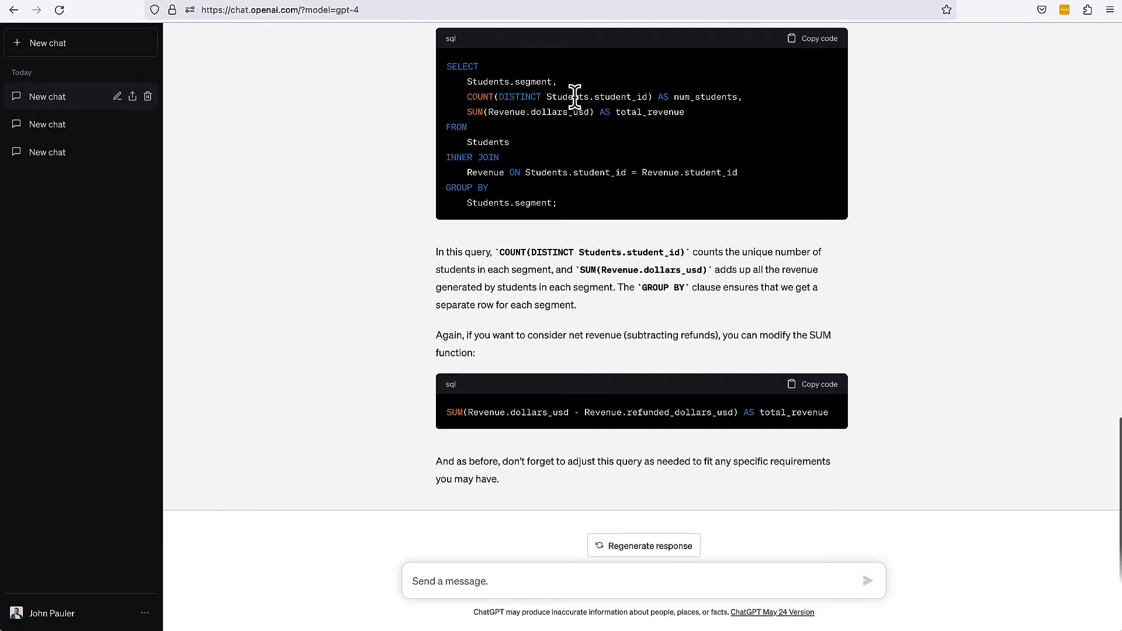
pyautogui.moveTo(529, 100)
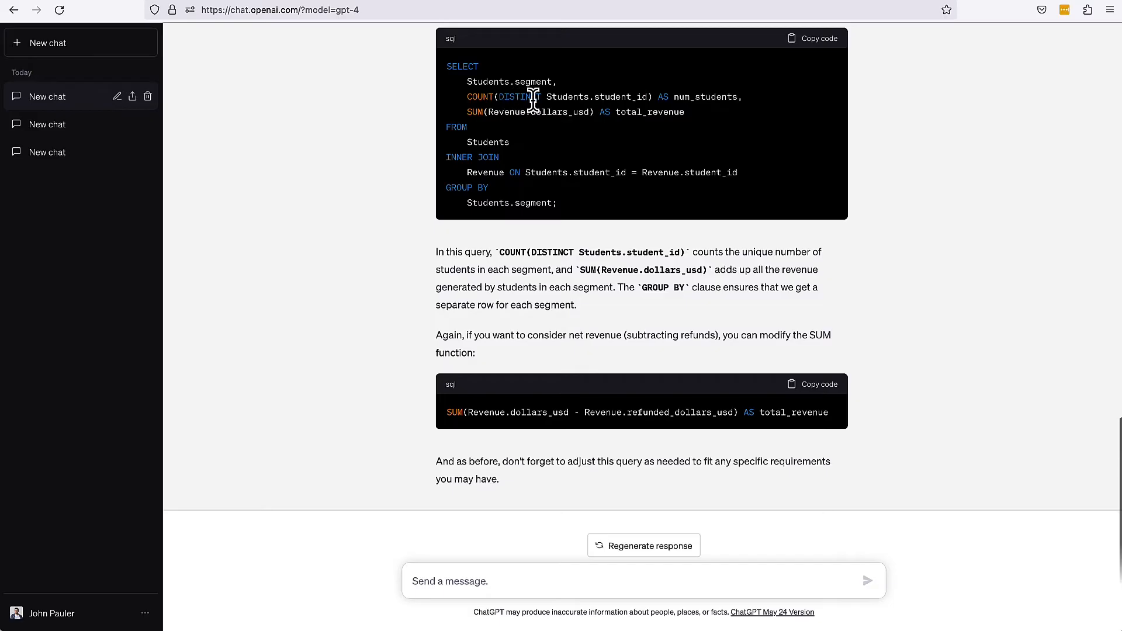
pyautogui.moveTo(659, 99)
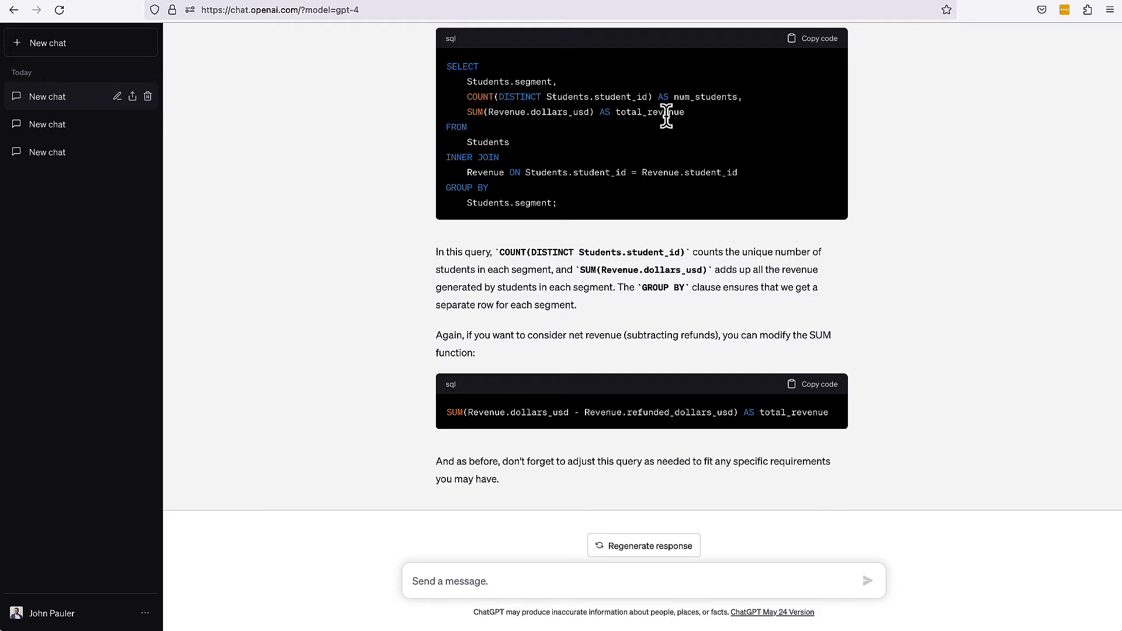
pyautogui.moveTo(593, 332)
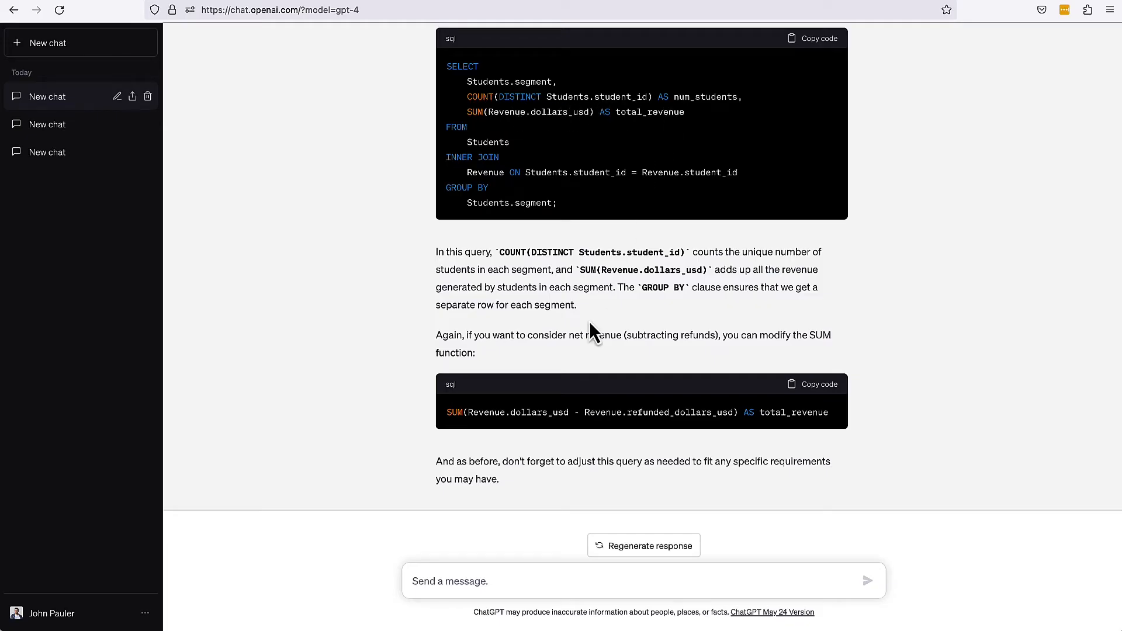
pyautogui.moveTo(450, 414)
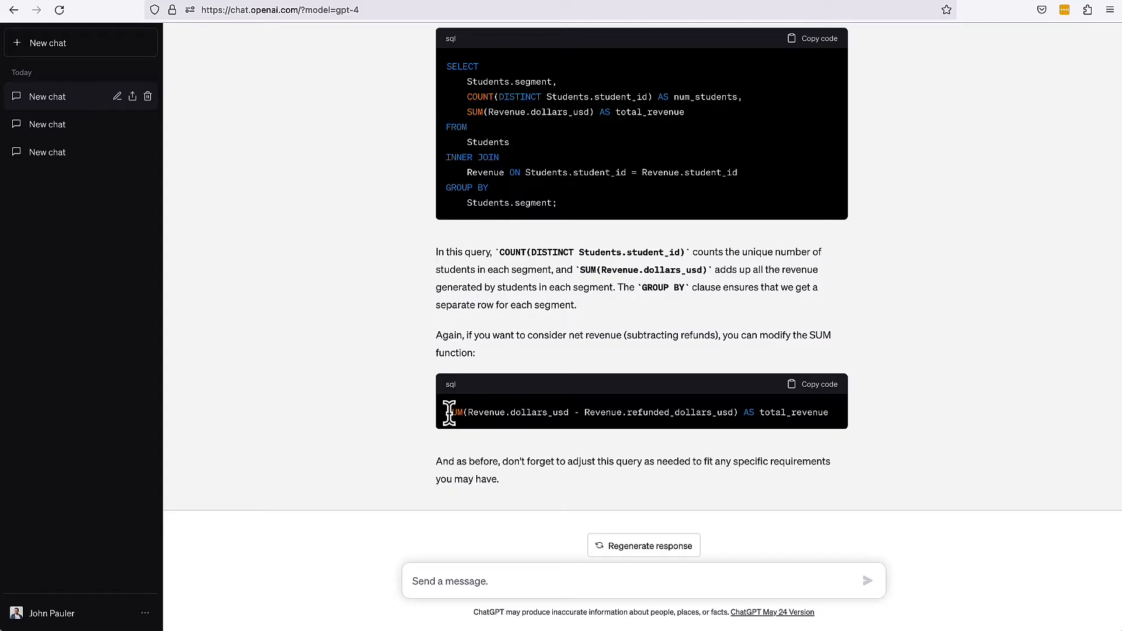
pyautogui.moveTo(672, 413)
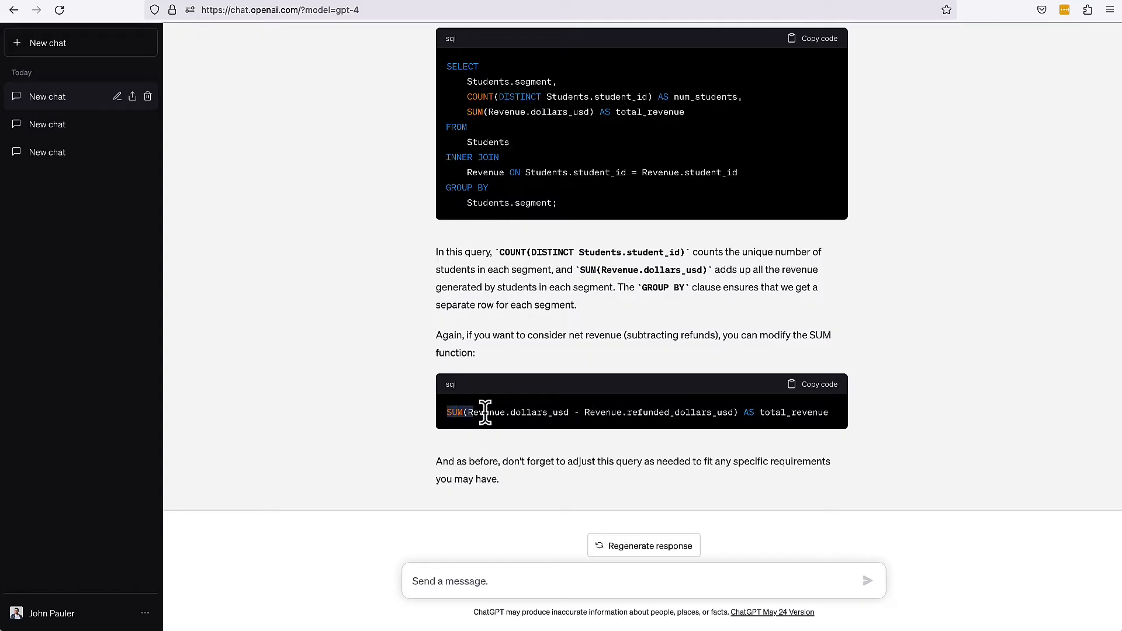
pyautogui.moveTo(443, 419)
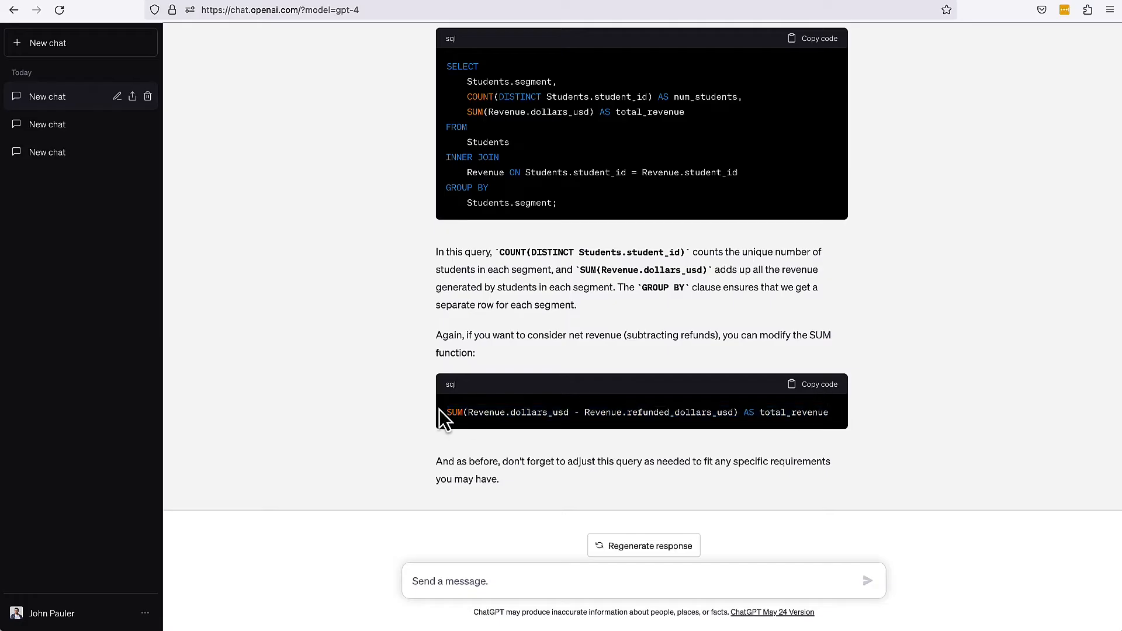
pyautogui.moveTo(436, 418)
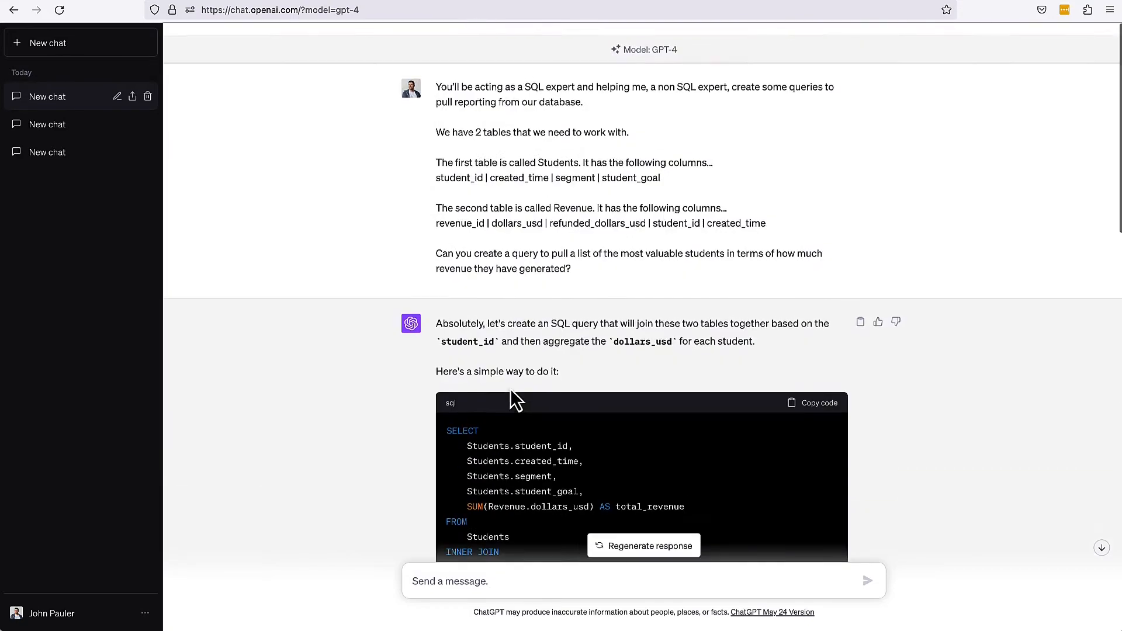
pyautogui.moveTo(435, 87); pyautogui.dragTo(570, 256)
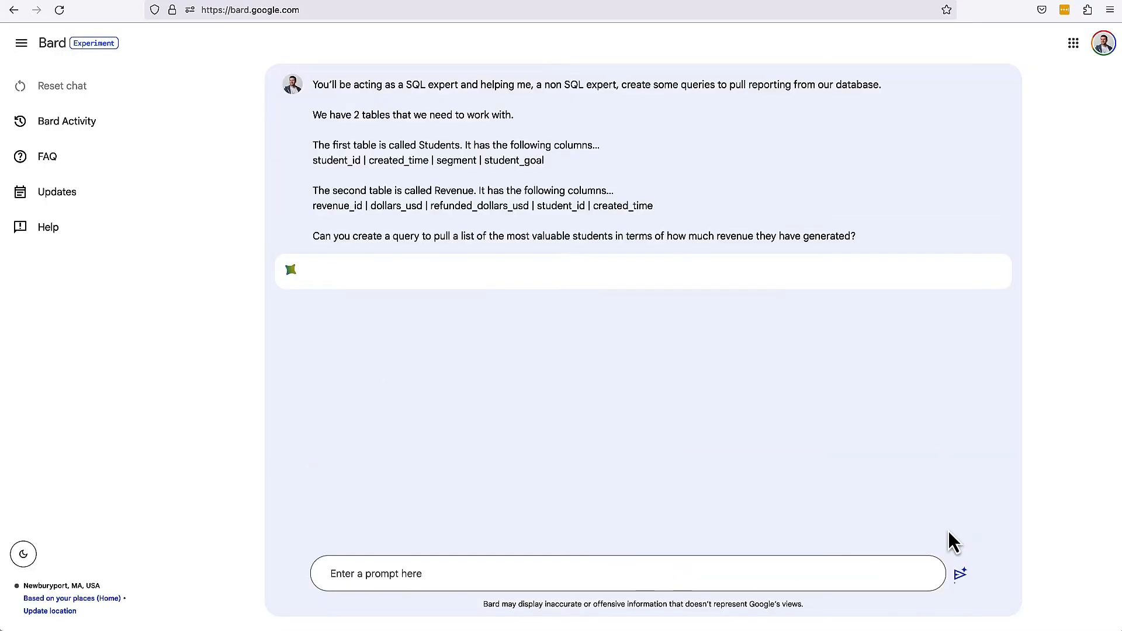
# Read Bard's query summing dollars_usd per student, scrolling to the sample output.
pyautogui.click(960, 574)
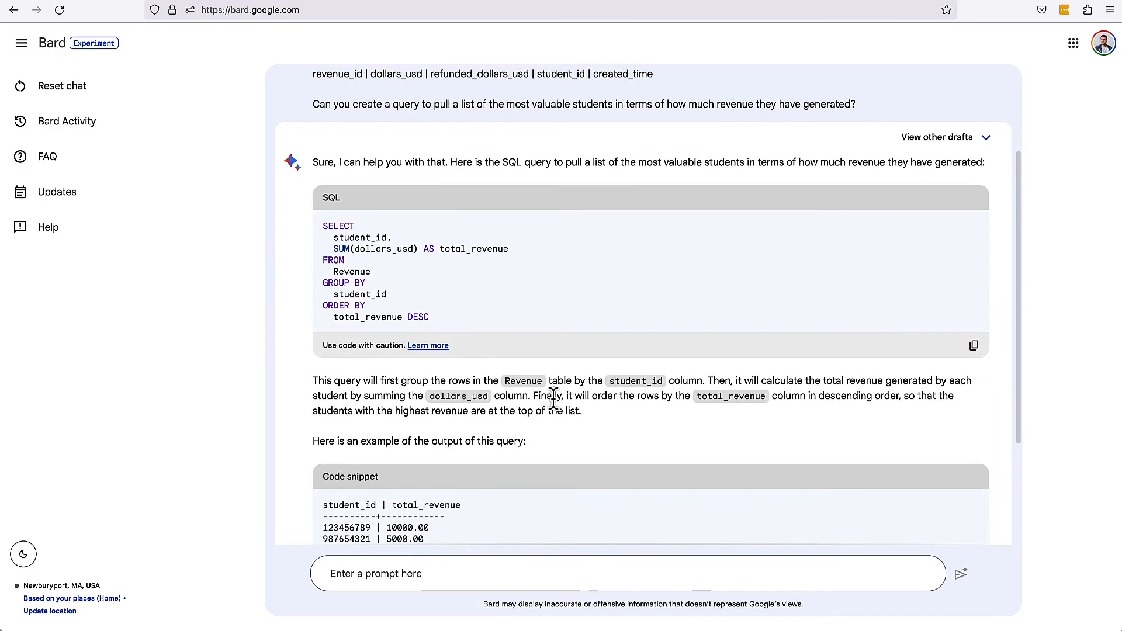
pyautogui.scroll(-3)
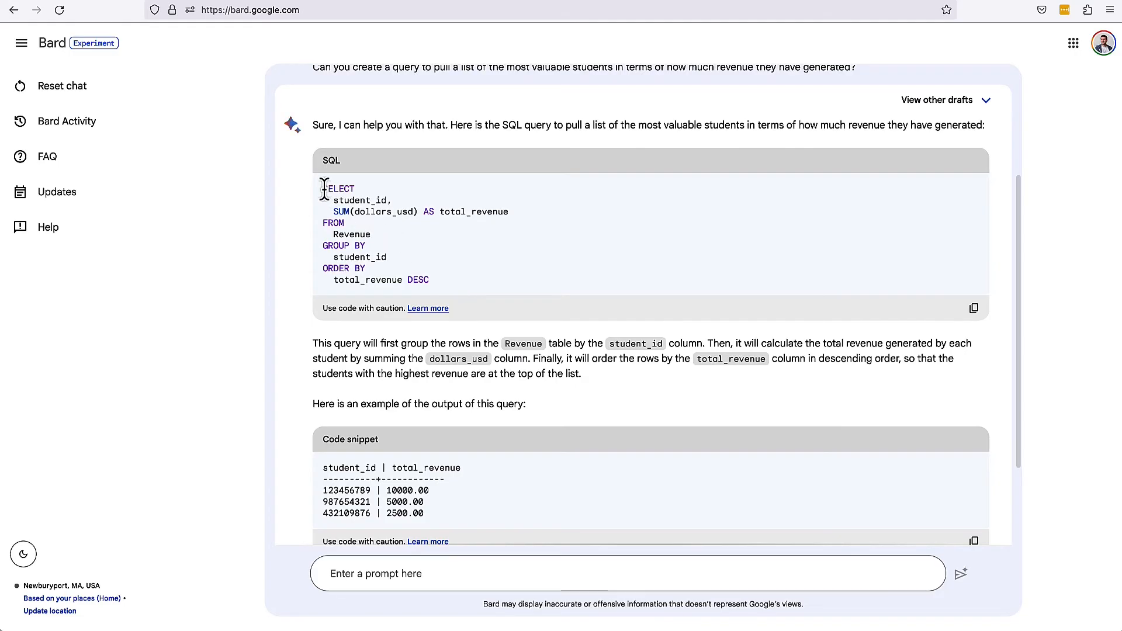
pyautogui.moveTo(337, 212)
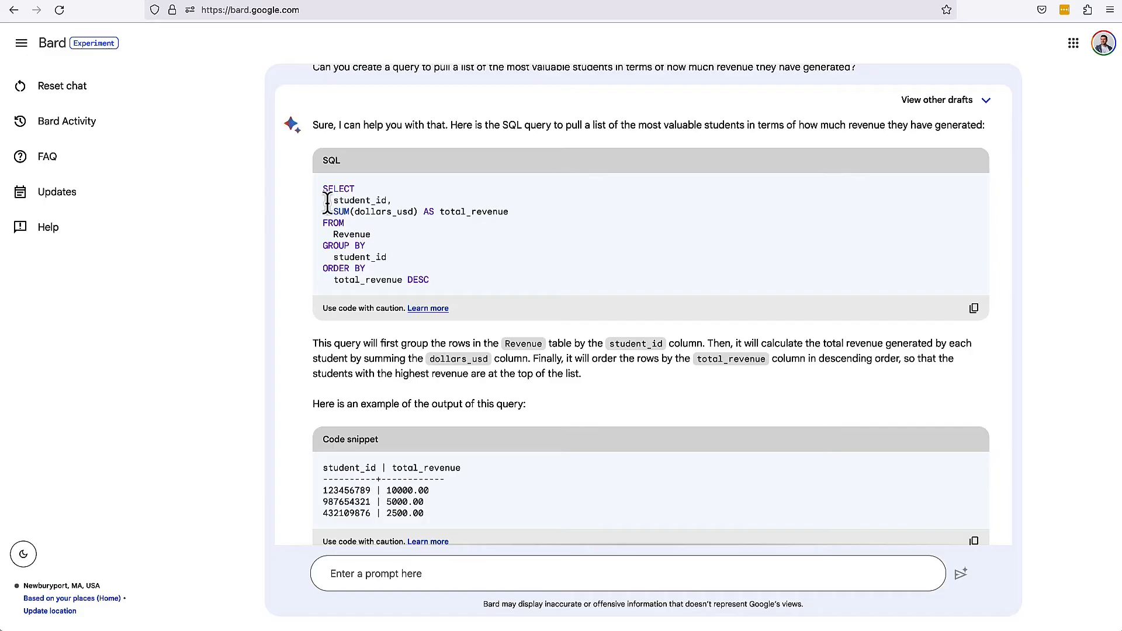
pyautogui.moveTo(323, 188); pyautogui.dragTo(429, 280)
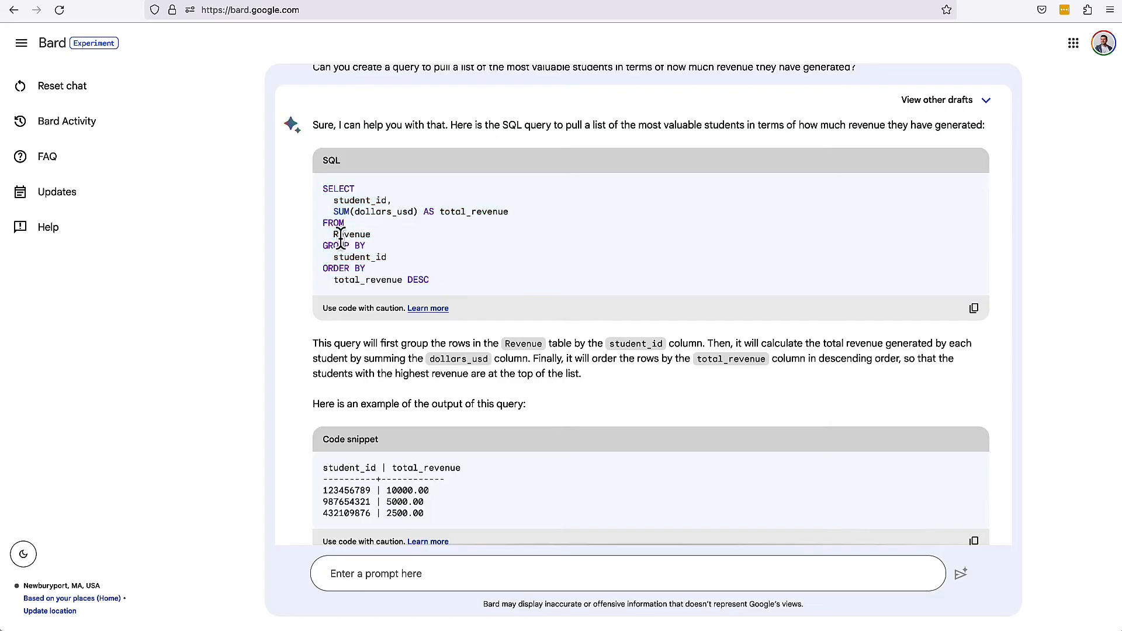
pyautogui.doubleClick(351, 233)
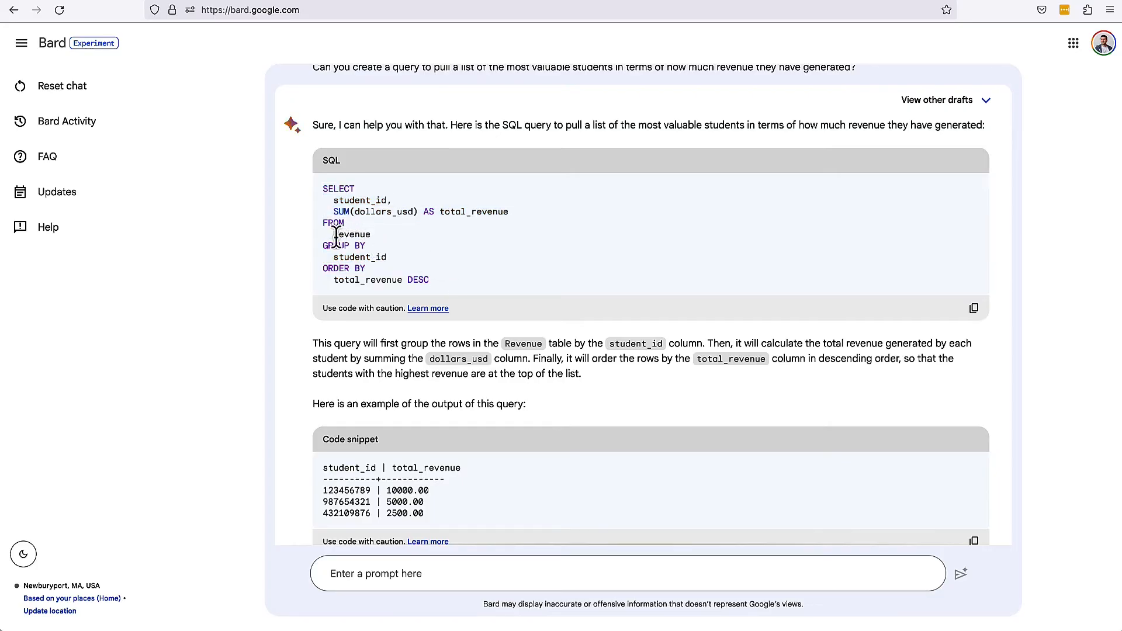
pyautogui.doubleClick(351, 234)
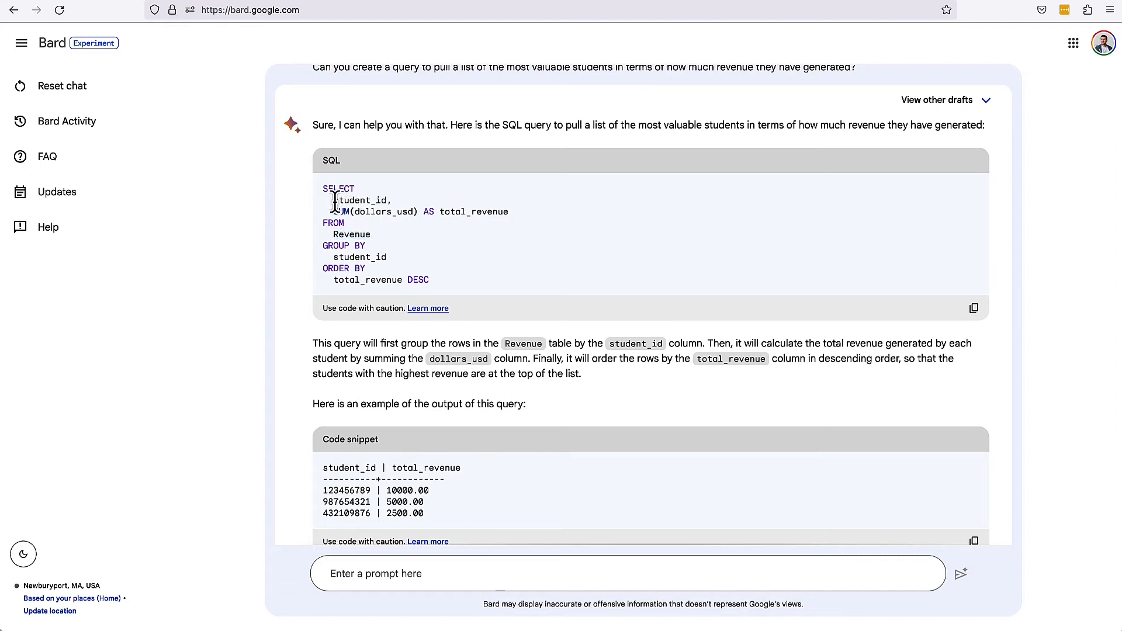
pyautogui.moveTo(407, 215)
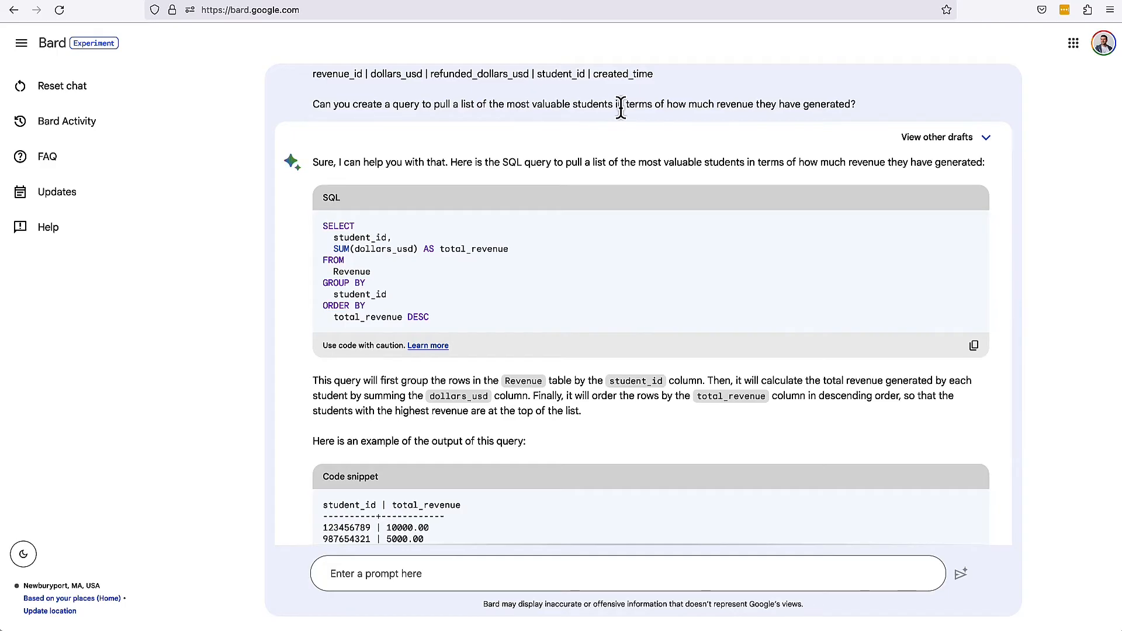
pyautogui.scroll(-3)
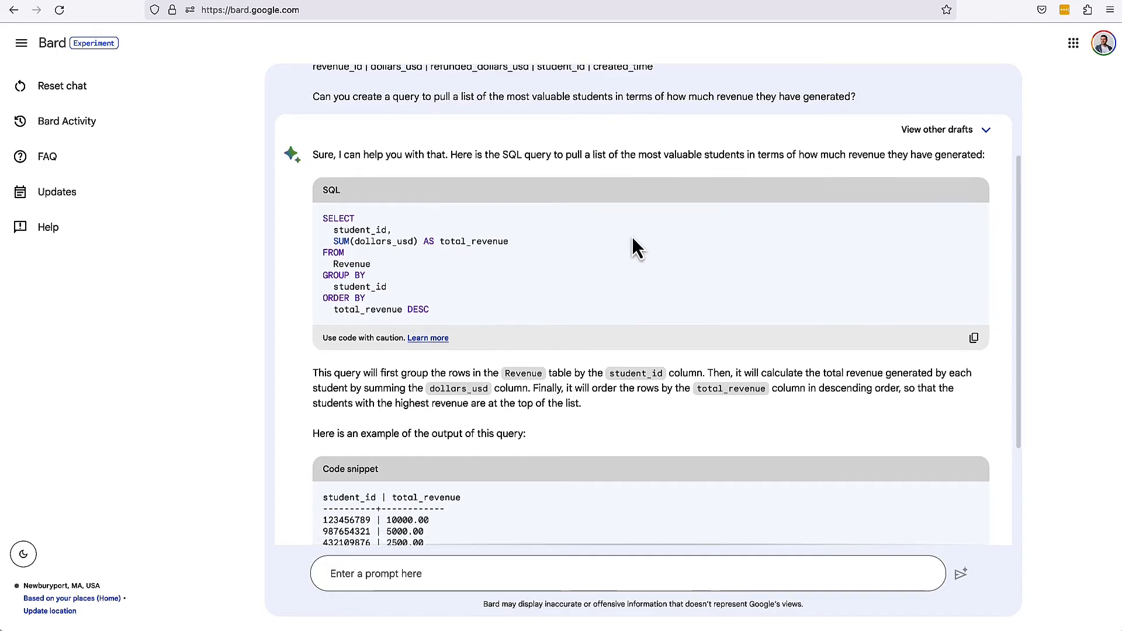
pyautogui.scroll(-3)
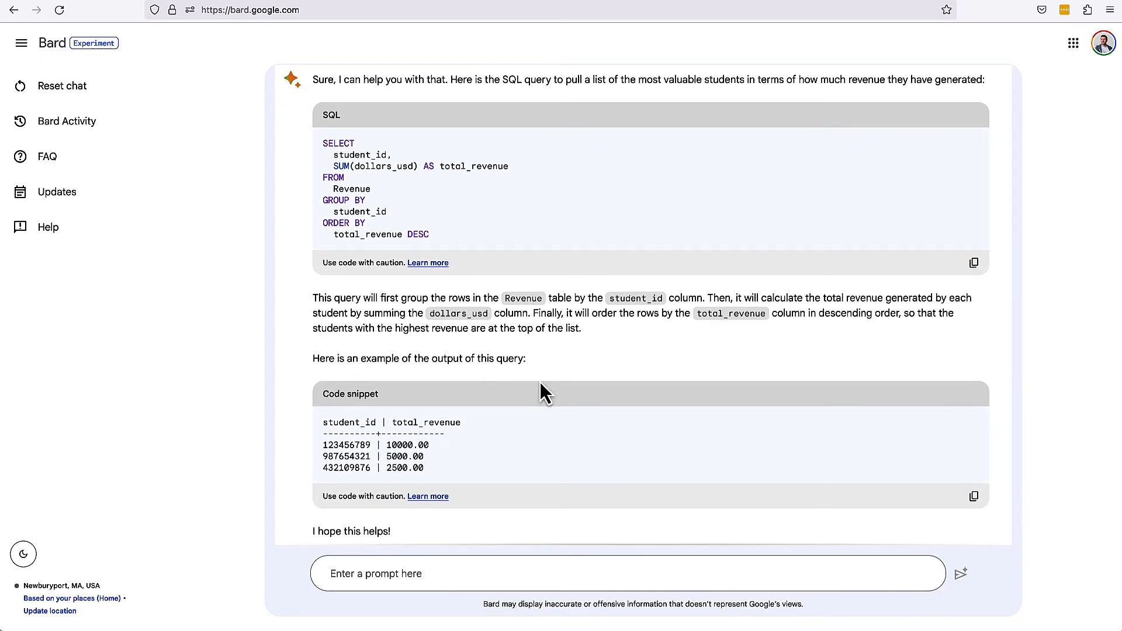
pyautogui.moveTo(483, 354)
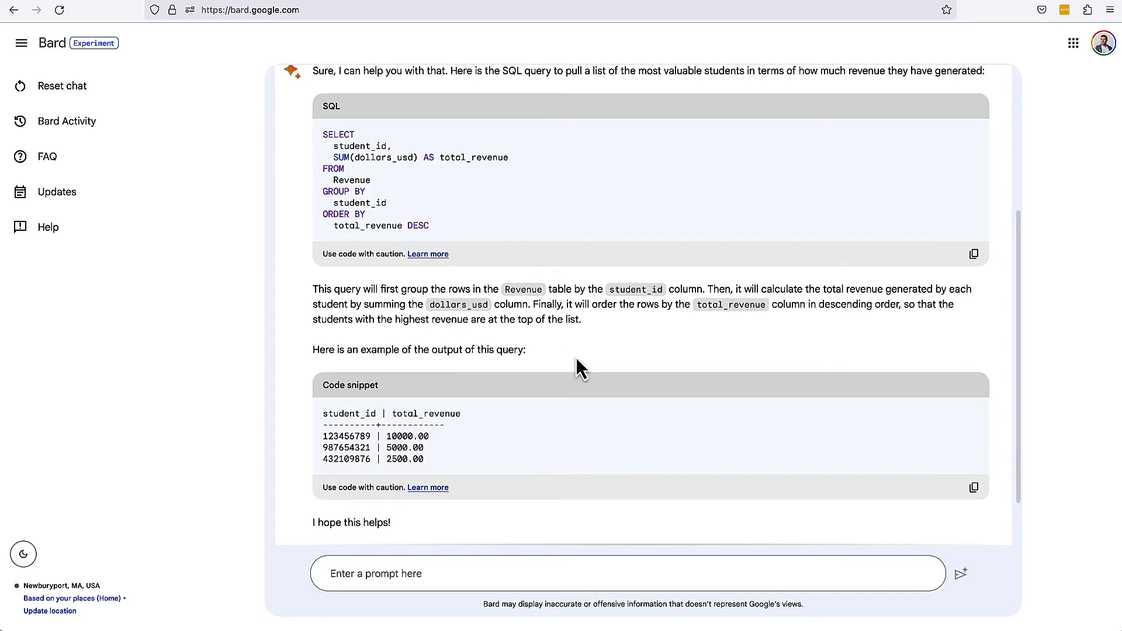
pyautogui.scroll(-3)
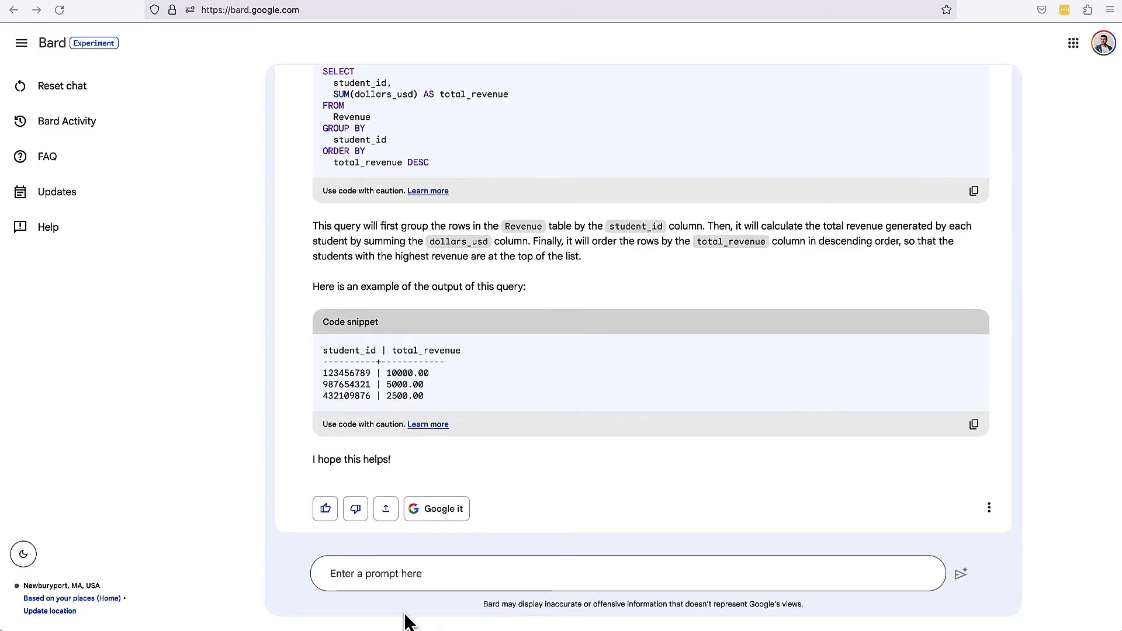
# Ask Bard for a query counting students and summing revenue per segment.
pyautogui.write('Now can you write a query to pull the number of students in each segment and how much revenue each segment has generated?')
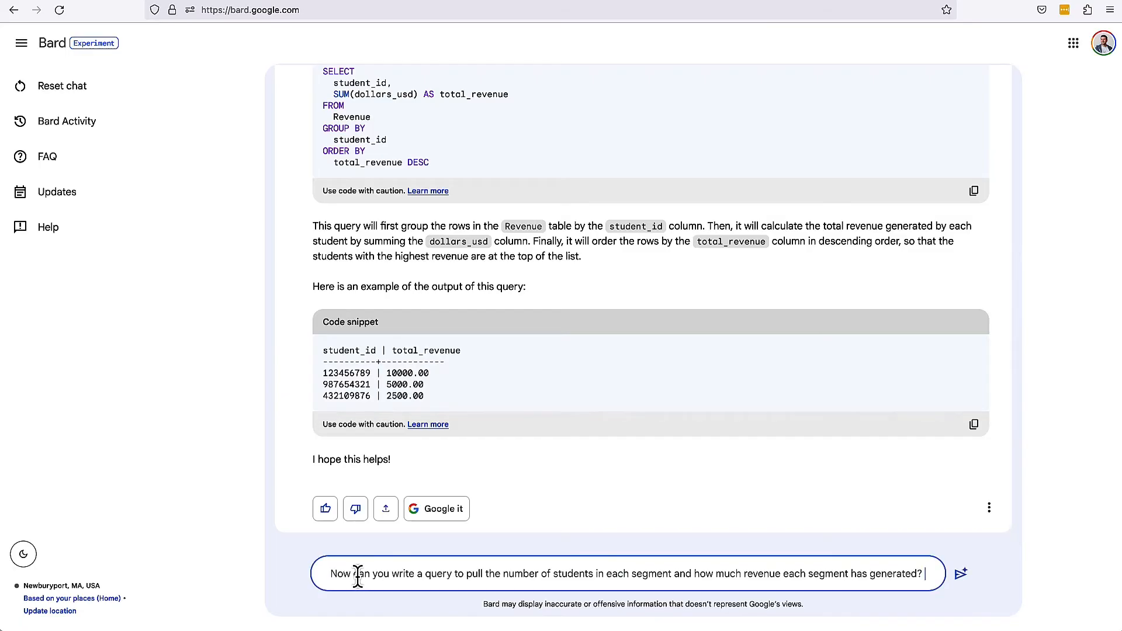
pyautogui.moveTo(960, 574)
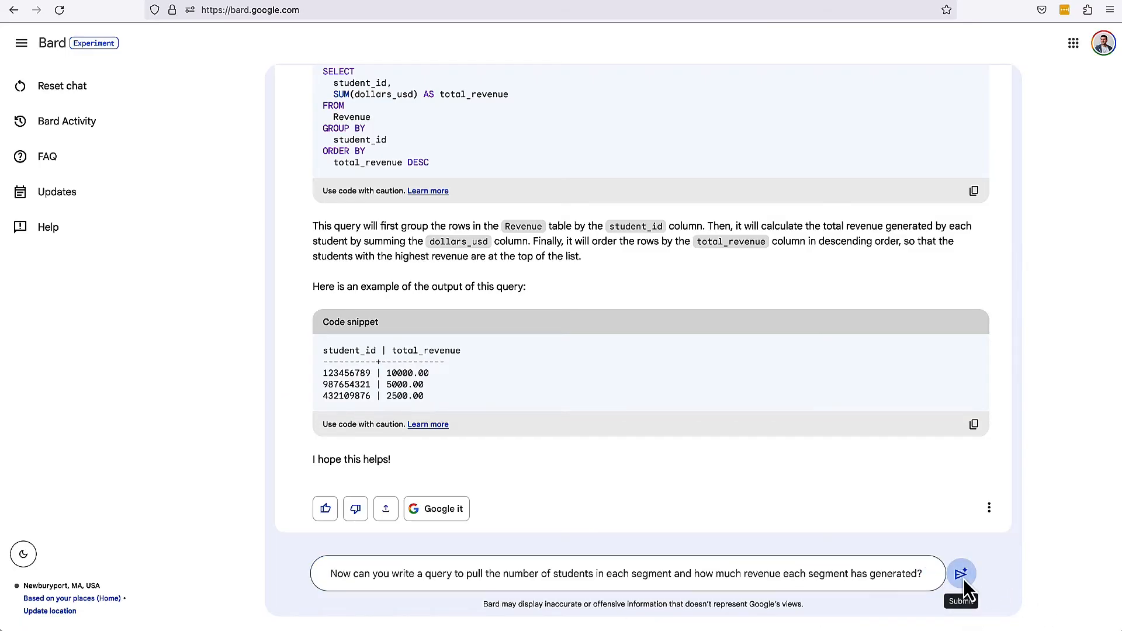
pyautogui.click(960, 573)
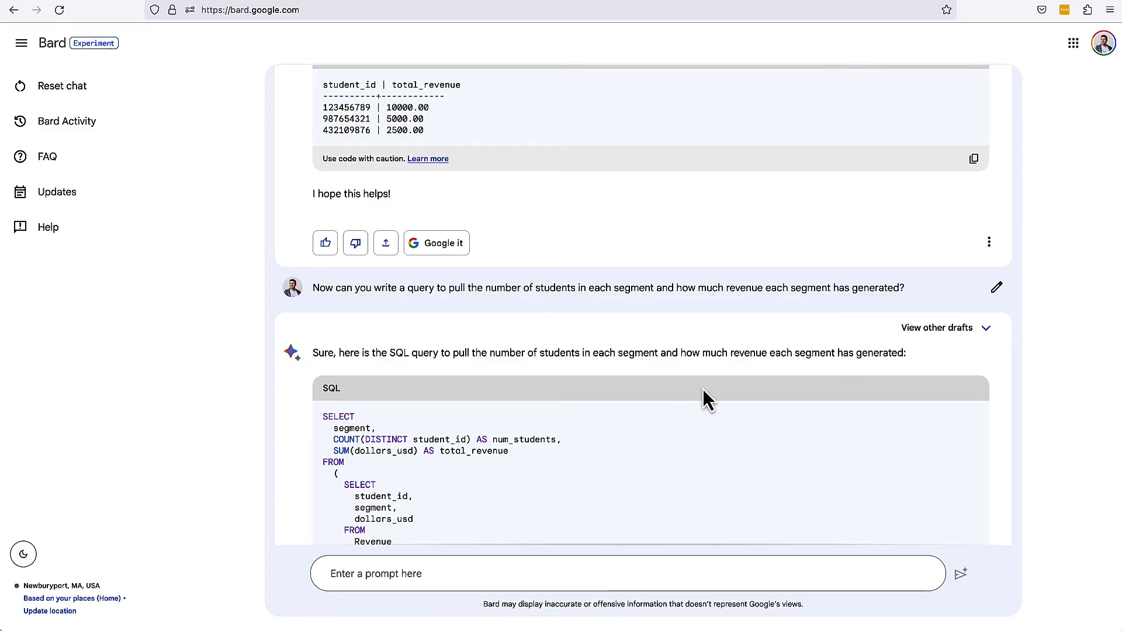
pyautogui.scroll(-3)
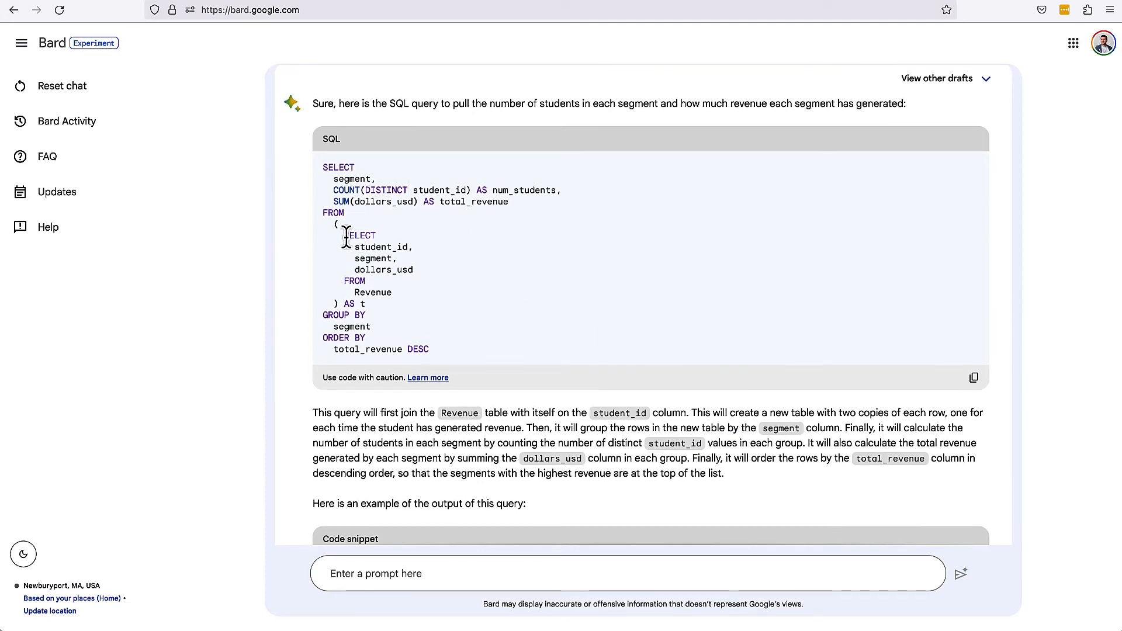
pyautogui.moveTo(344, 235); pyautogui.dragTo(392, 292)
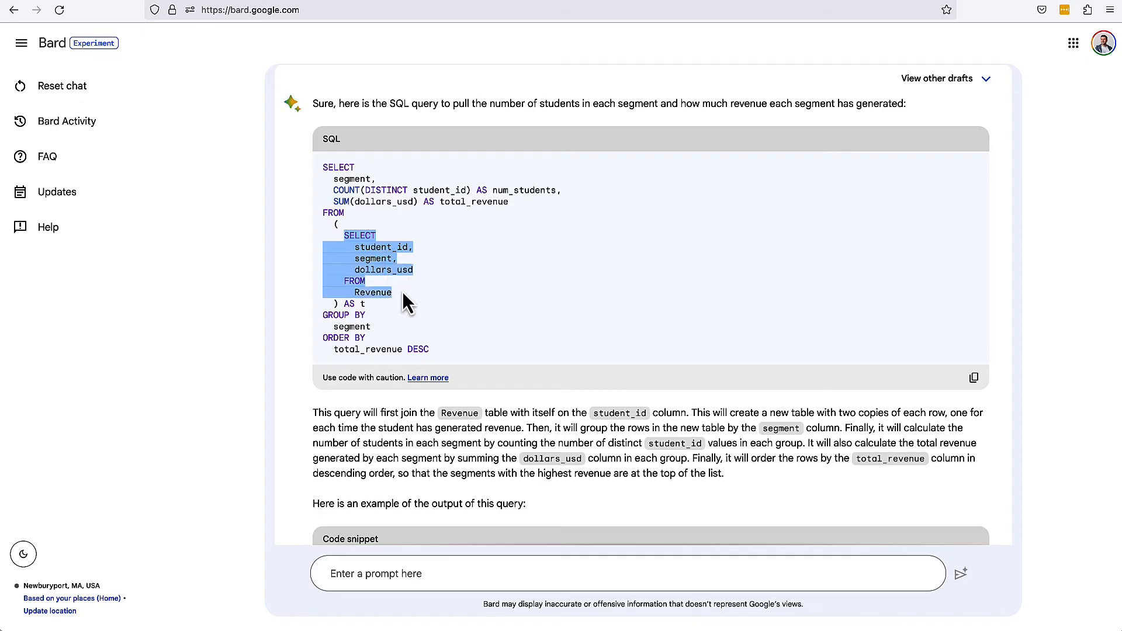
pyautogui.click(385, 279)
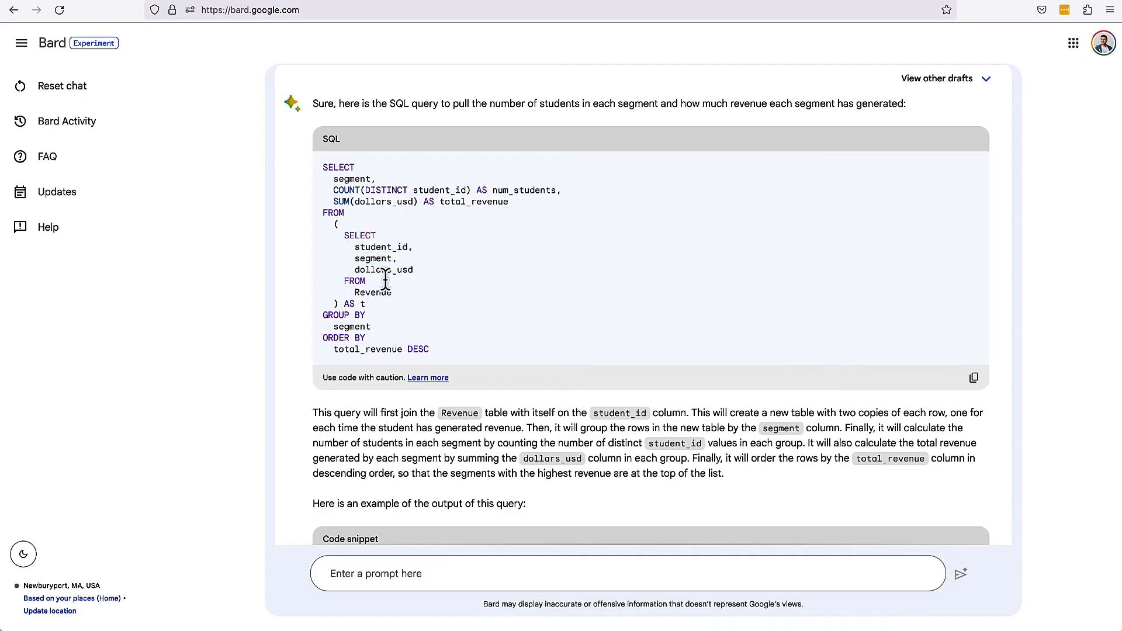
pyautogui.doubleClick(372, 258)
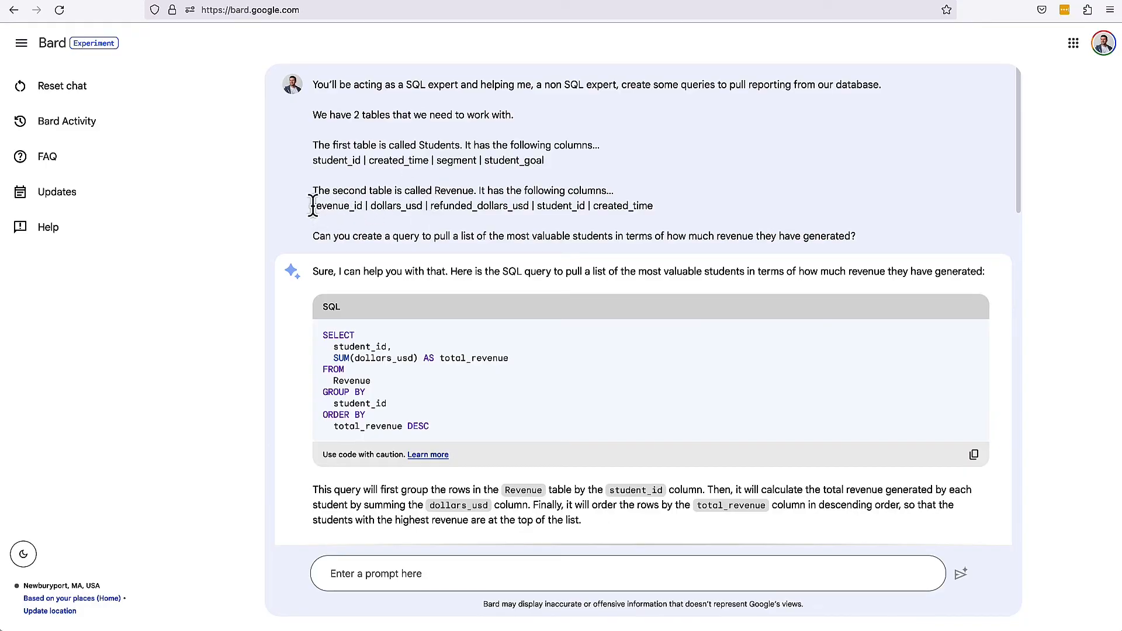
pyautogui.moveTo(313, 205); pyautogui.dragTo(653, 205)
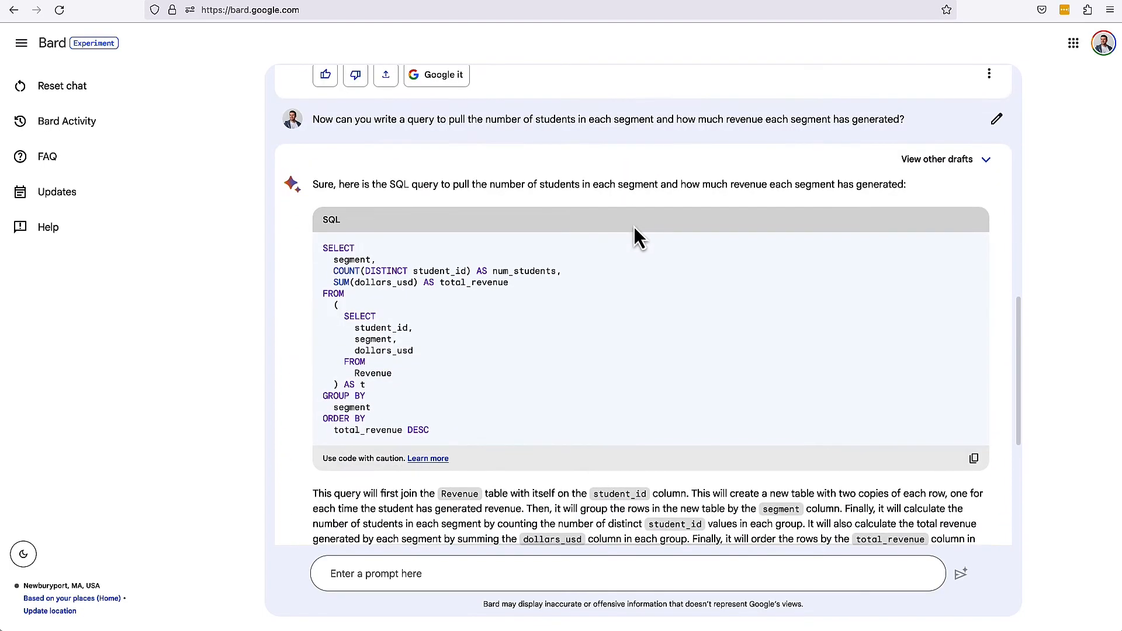
pyautogui.moveTo(357, 341)
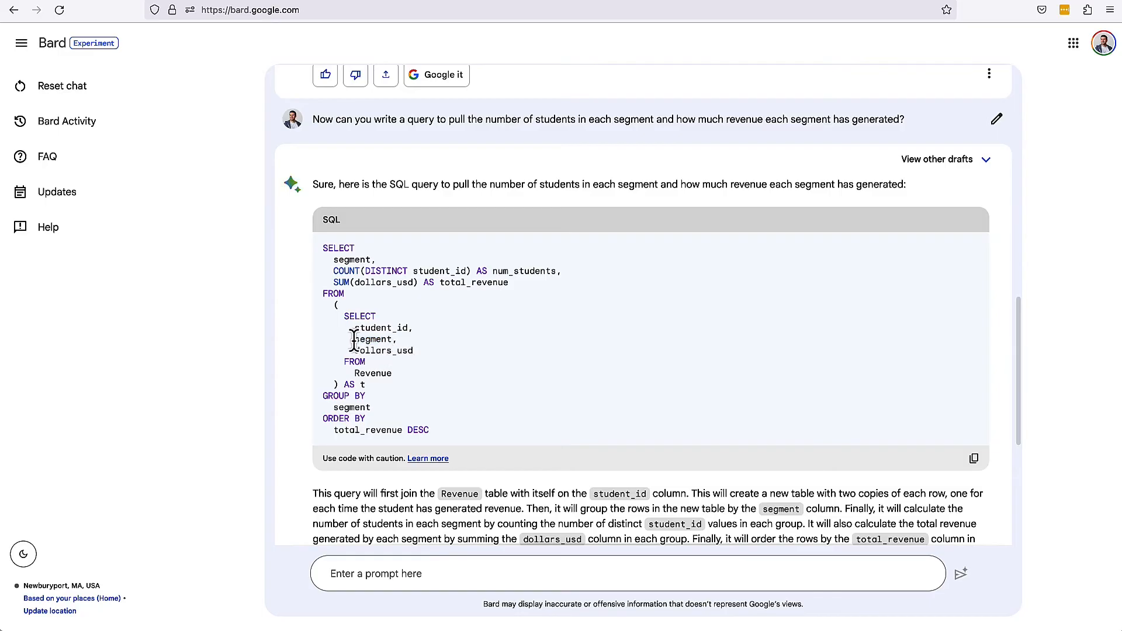
pyautogui.doubleClick(374, 338)
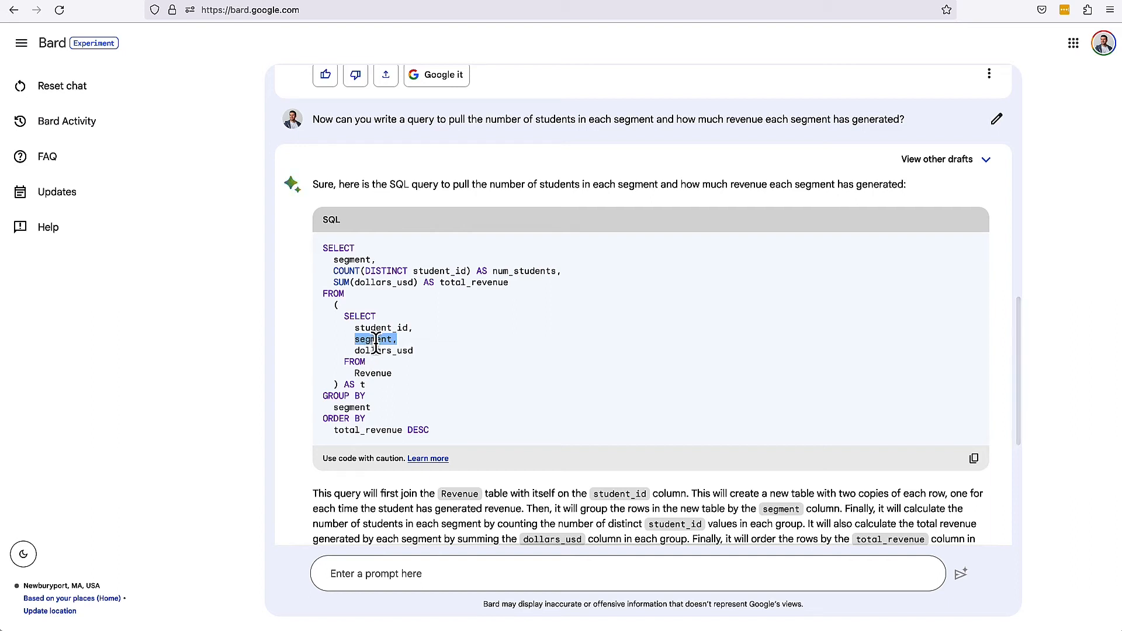
pyautogui.click(375, 339)
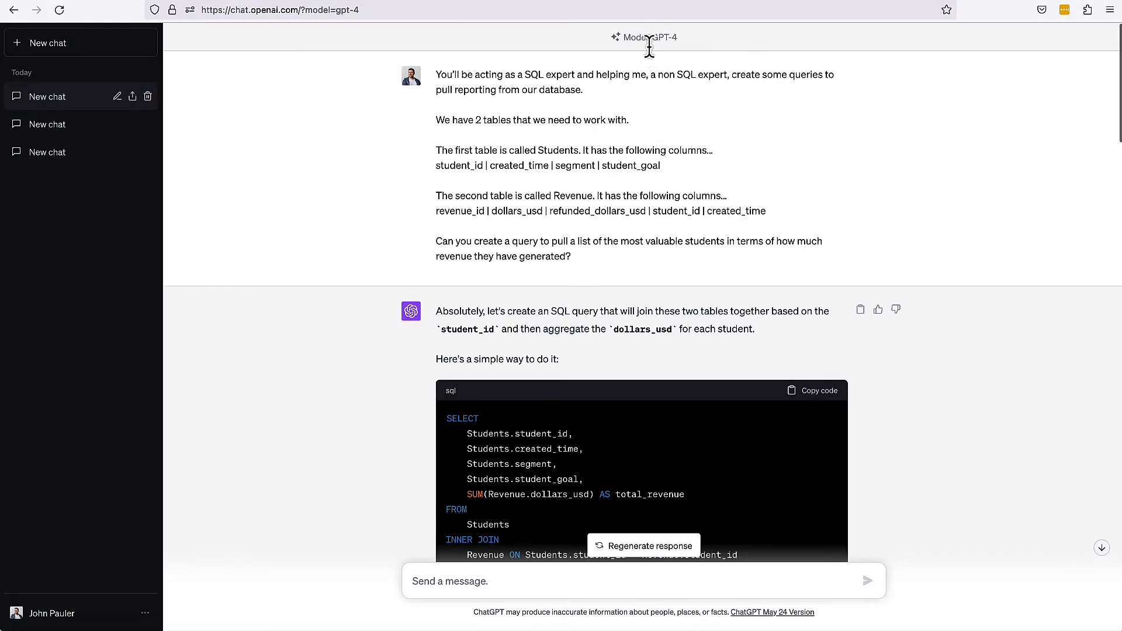
pyautogui.moveTo(685, 52)
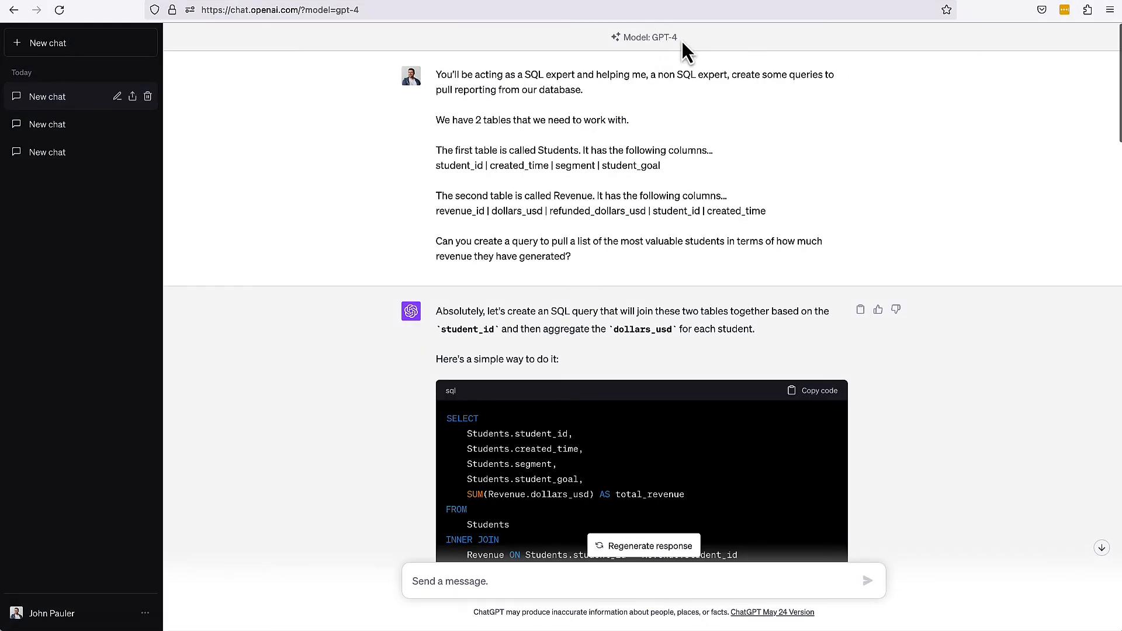